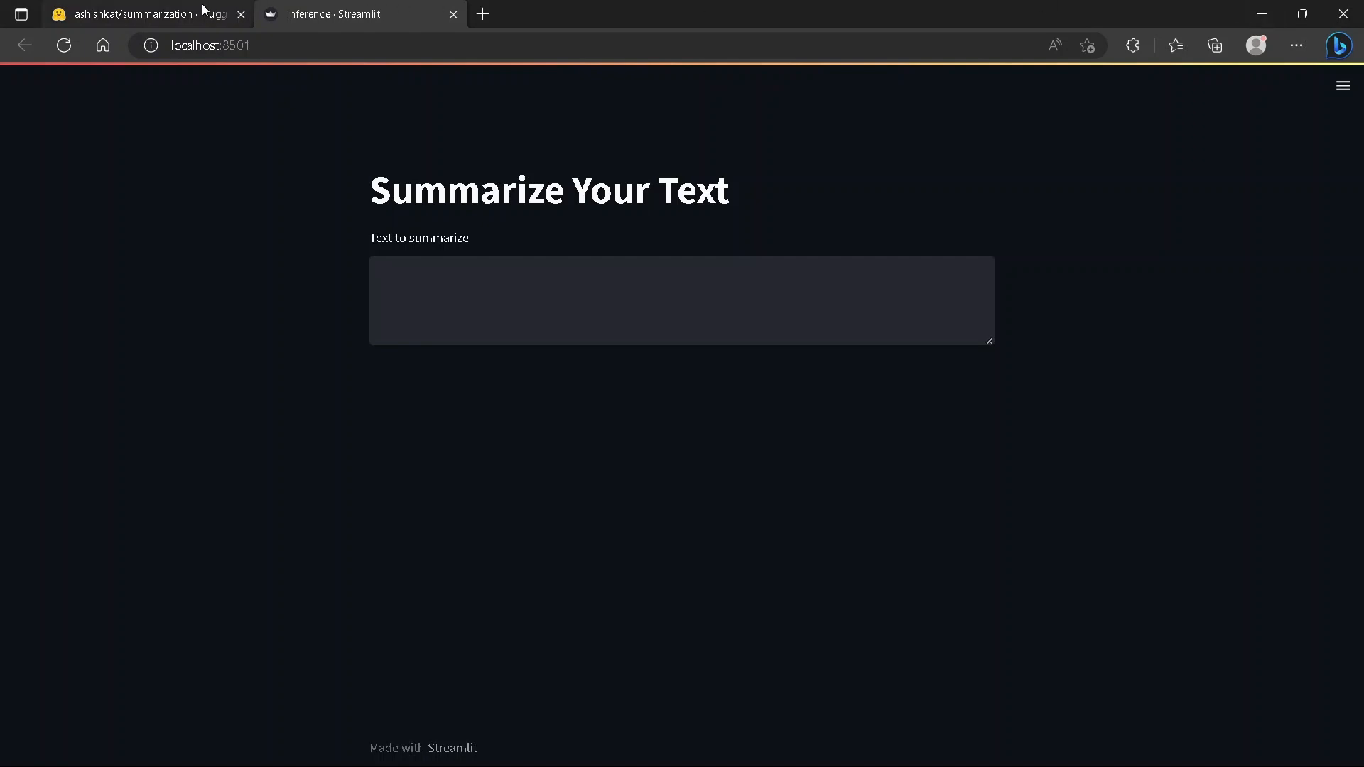
Step: Search 'wikipedia cristiano ronaldo' in a new tab and select the article's lead paragraph
click(128, 13)
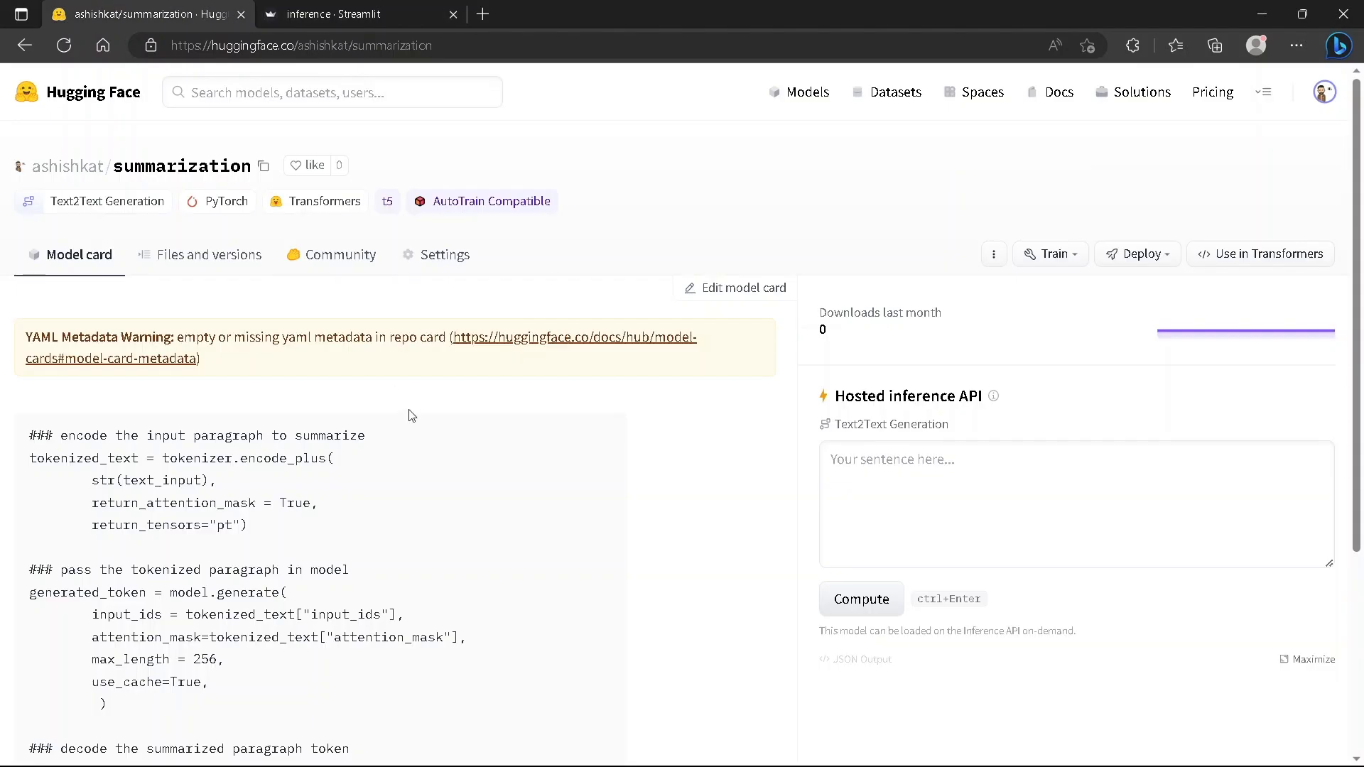
click(340, 14)
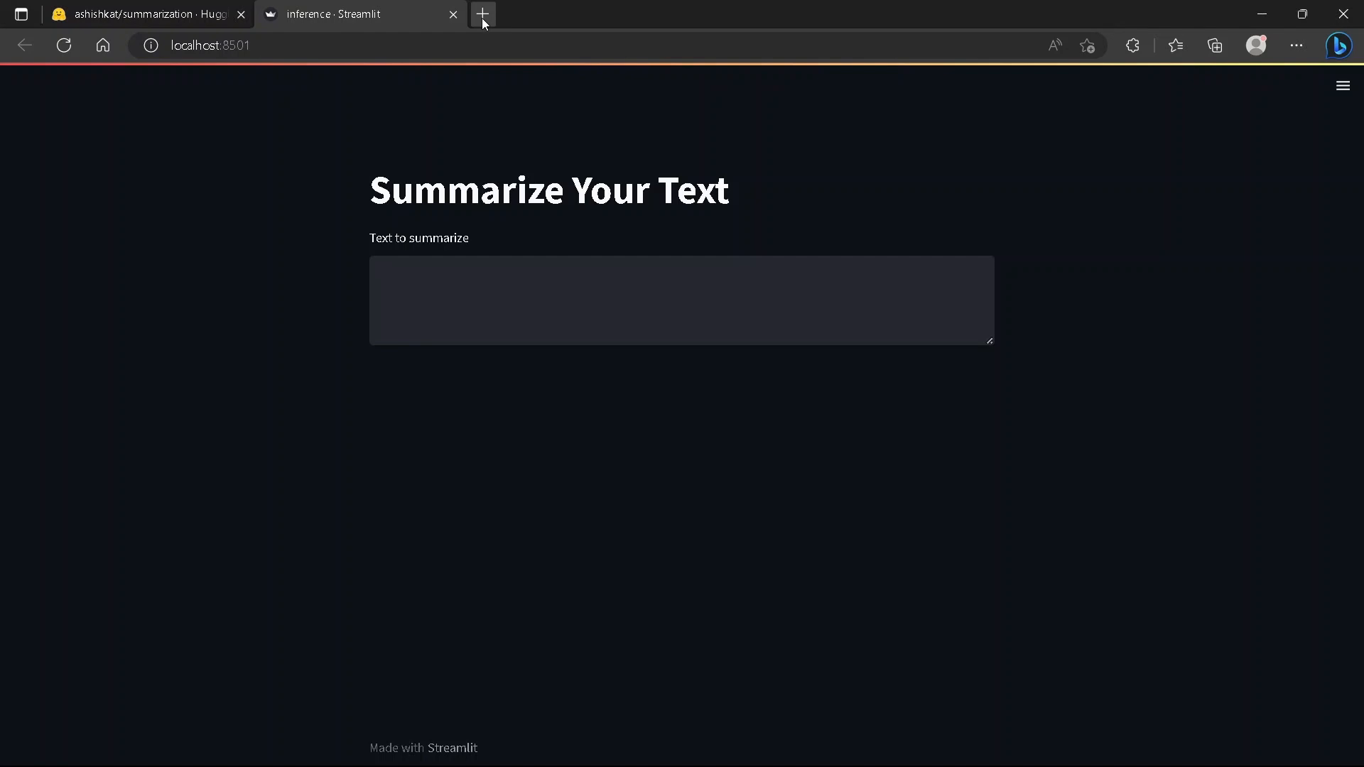
click(483, 14)
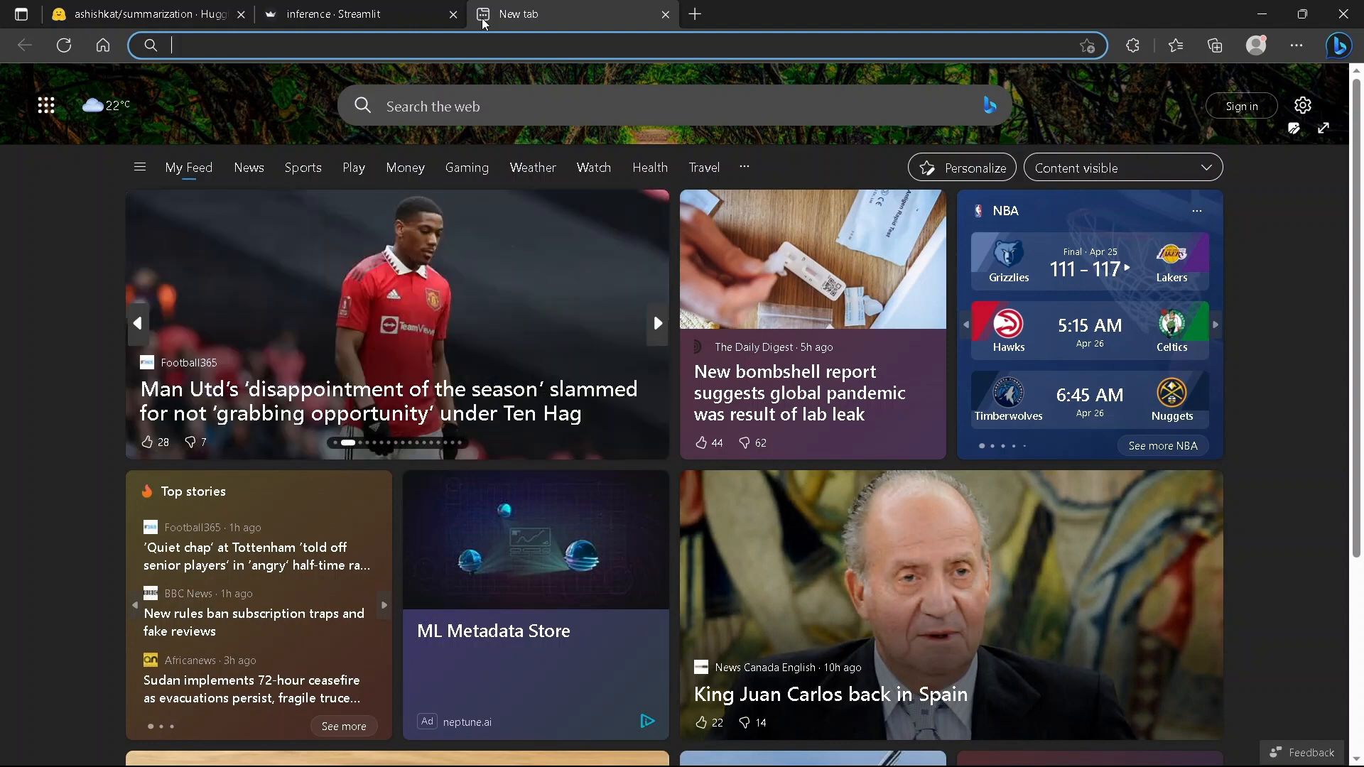
text(wikipedia)
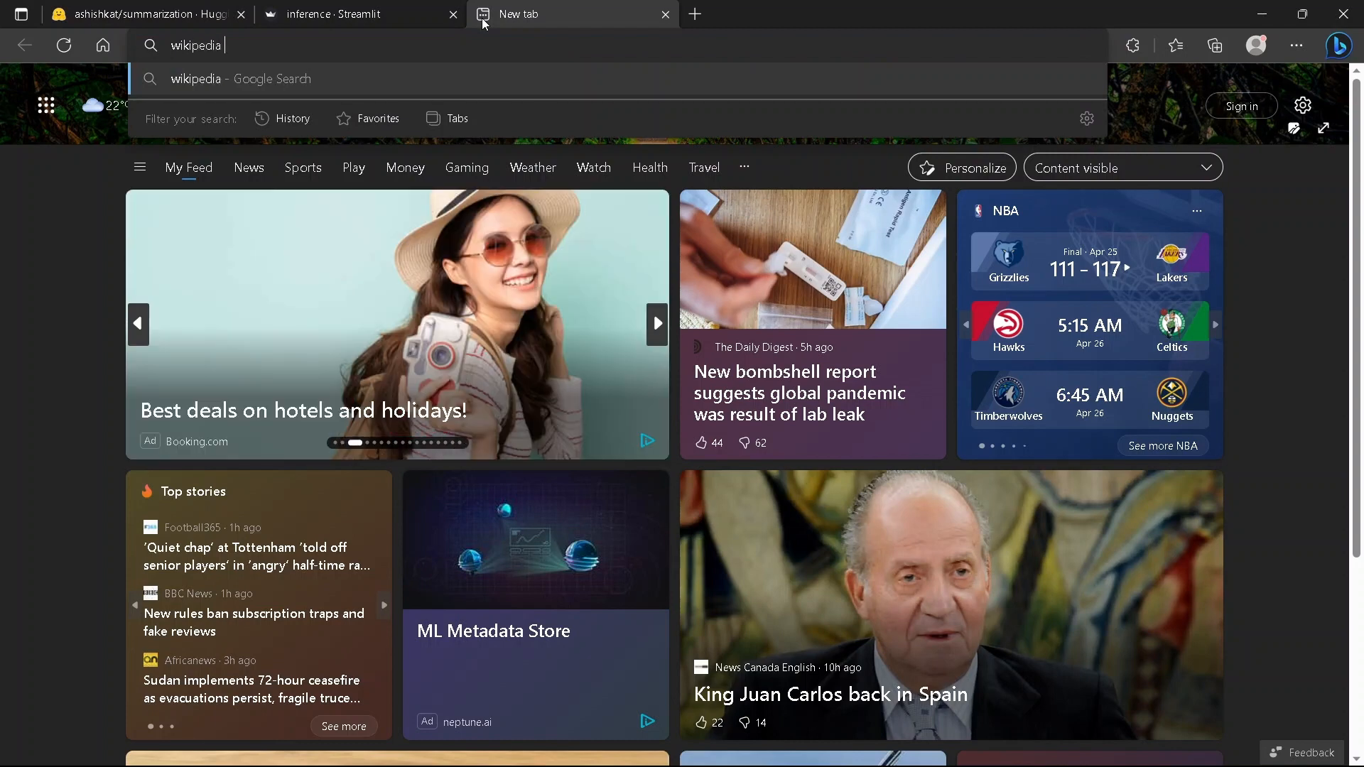
text(cristi)
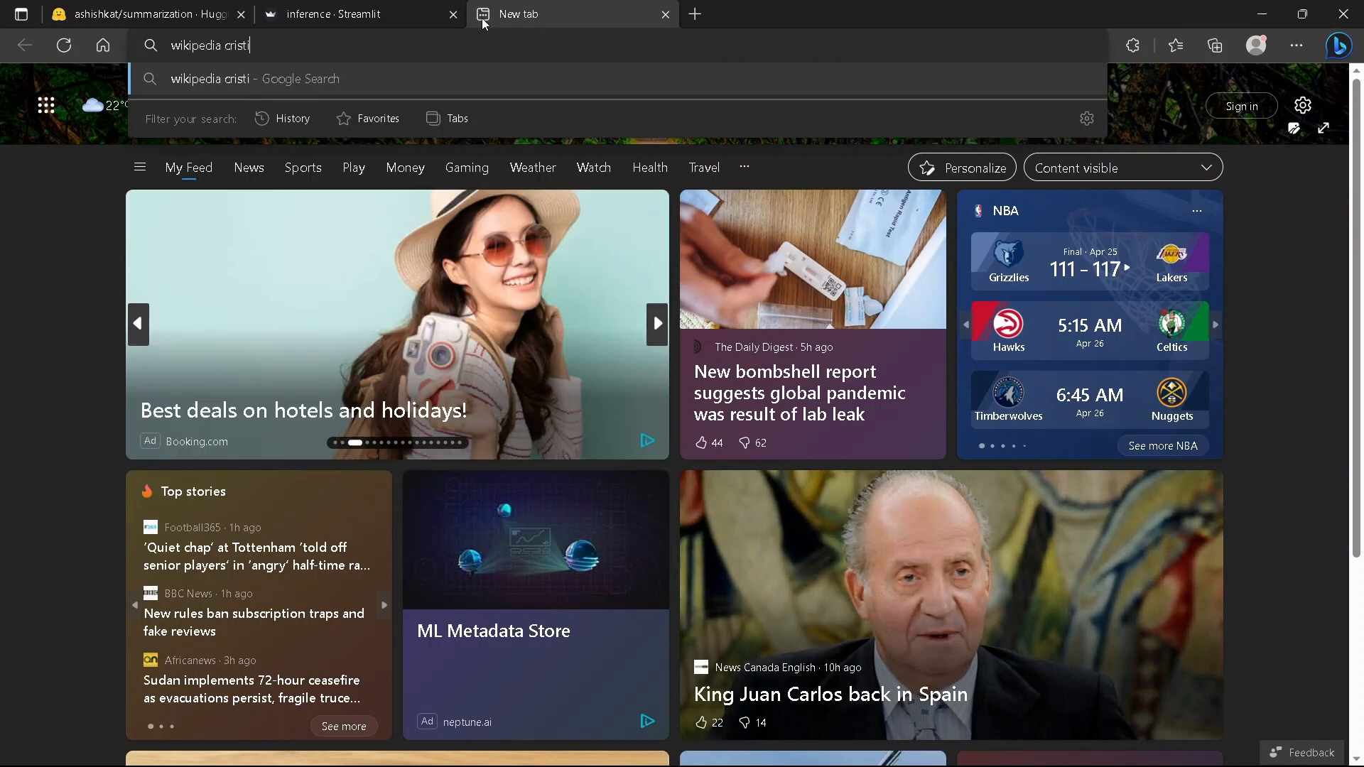
key(Enter)
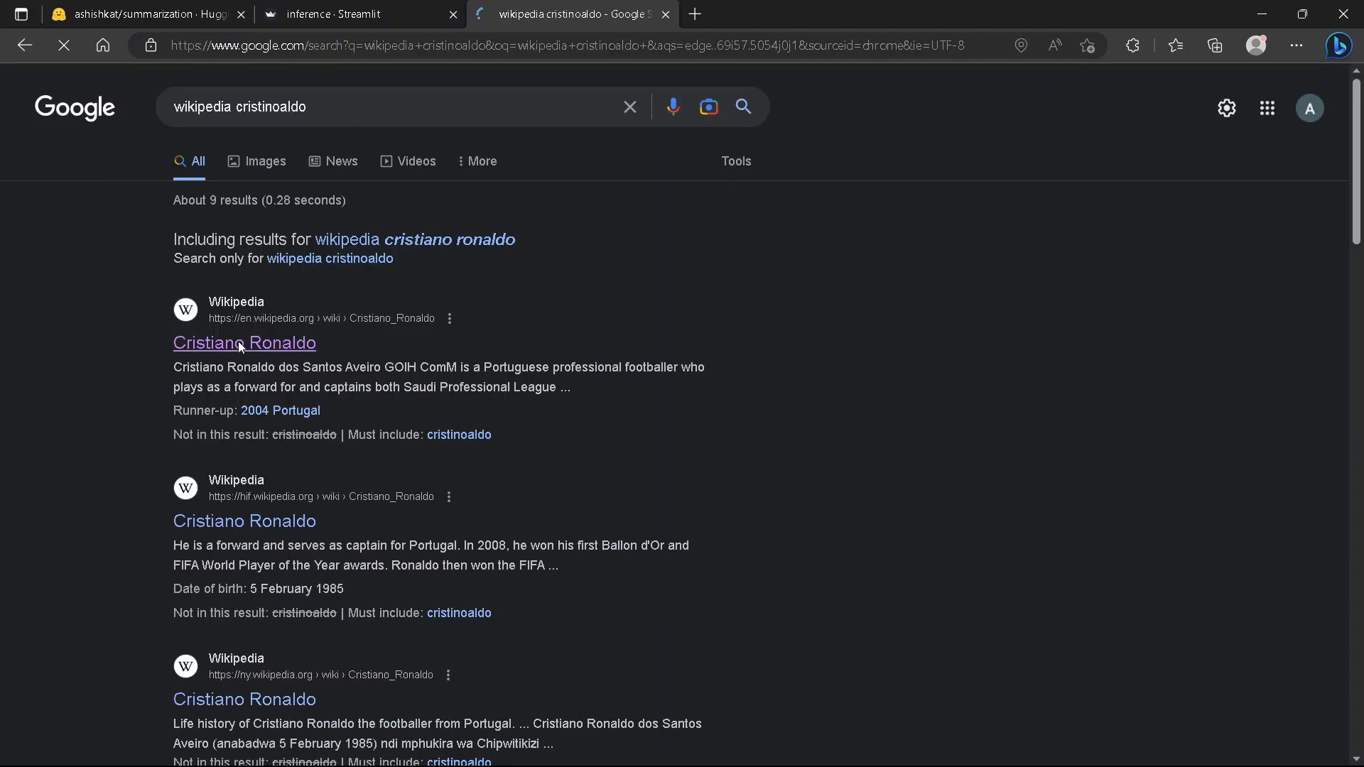
click(244, 343)
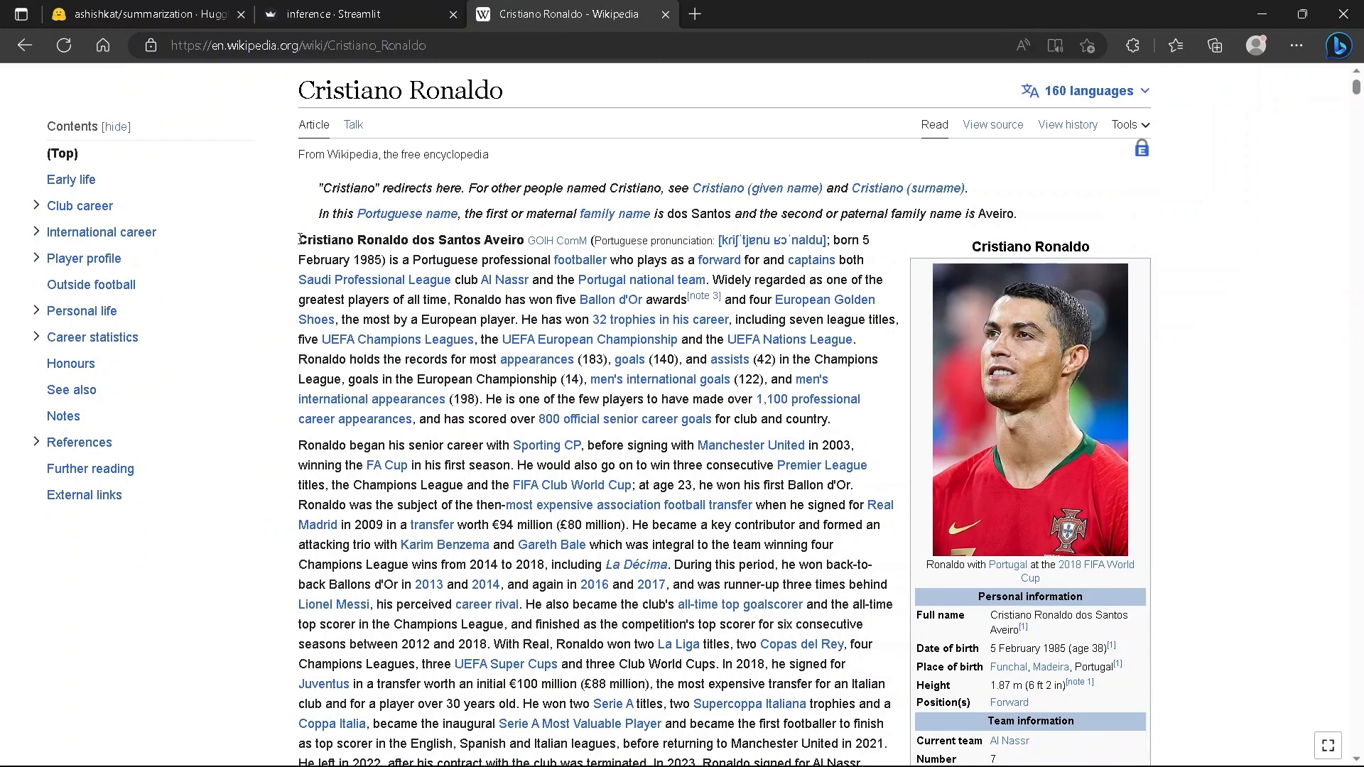
drag(299, 240, 830, 418)
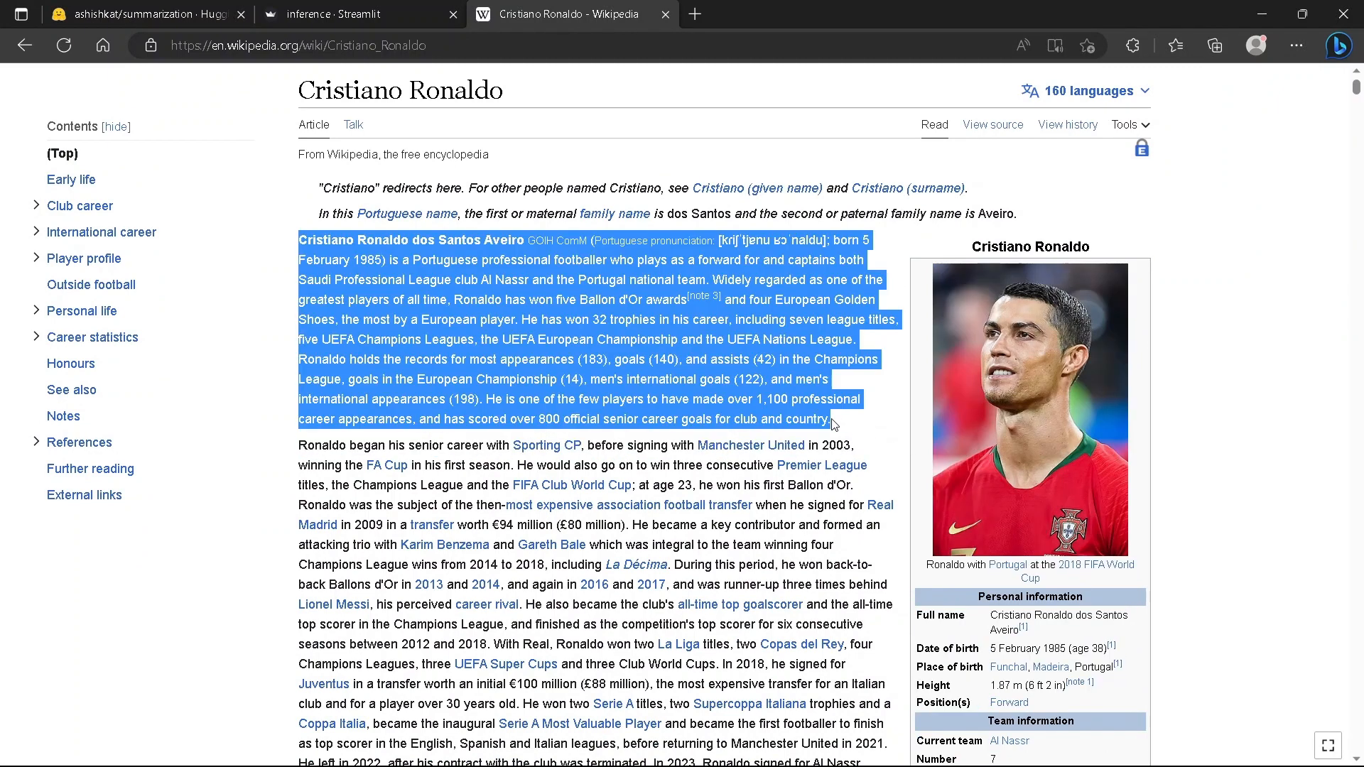
Step: Submit Ronaldo's pasted opening paragraph in the Streamlit summarizer with Ctrl+Enter
click(342, 14)
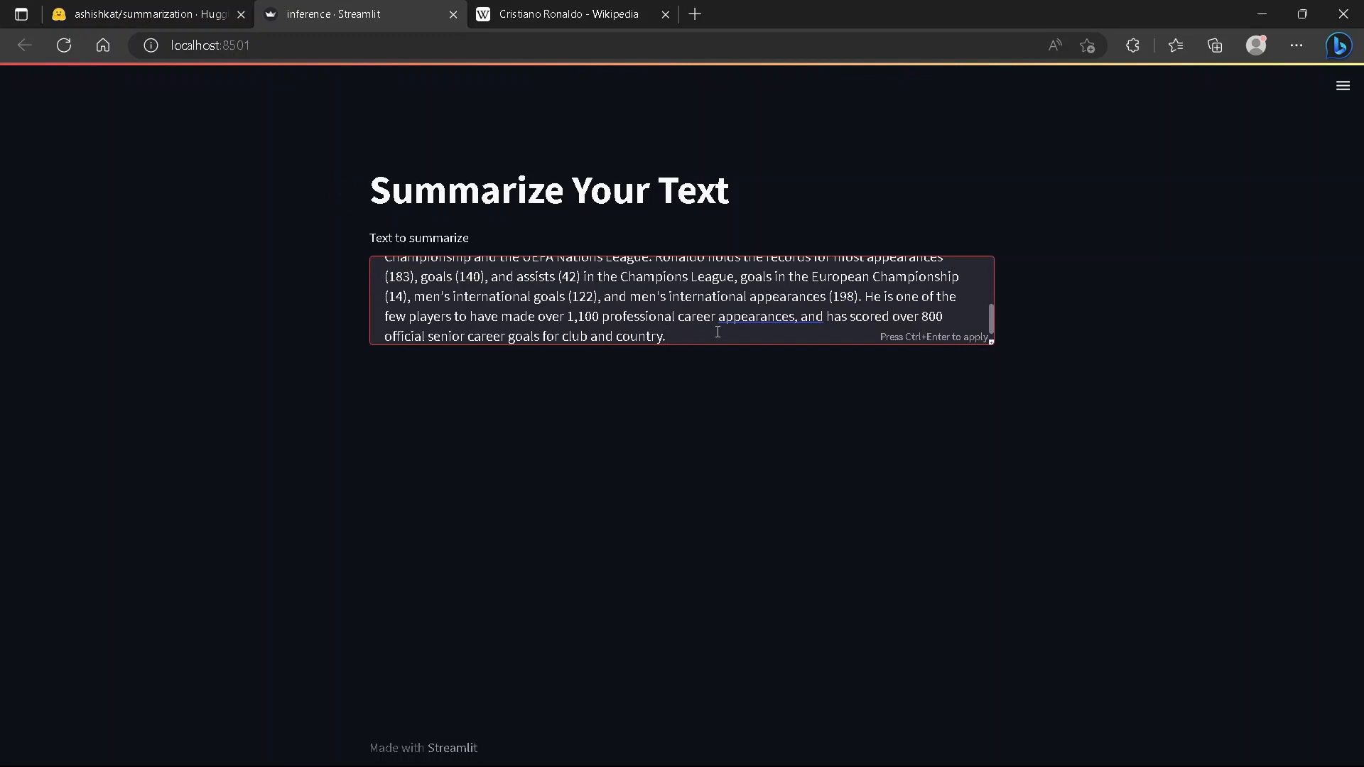
key(ctrl+enter)
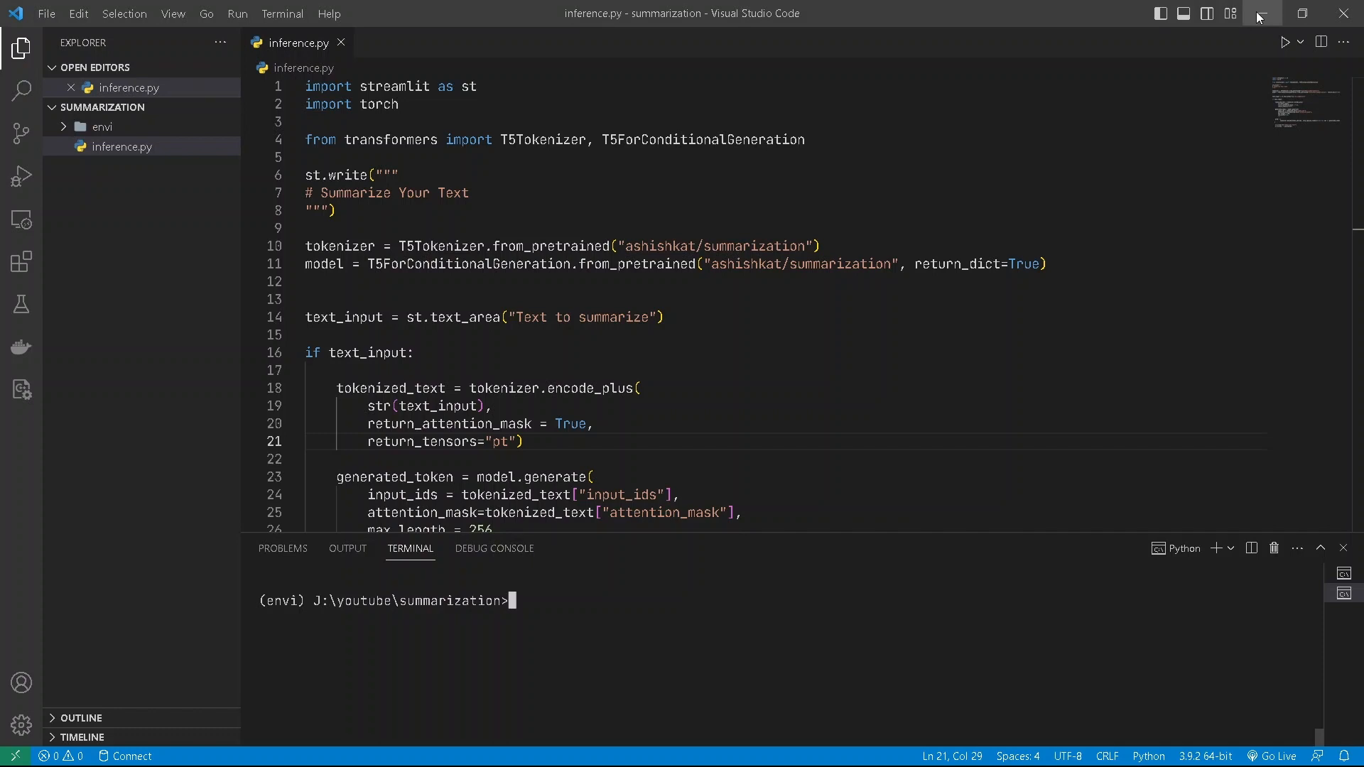
mouse_move(532, 190)
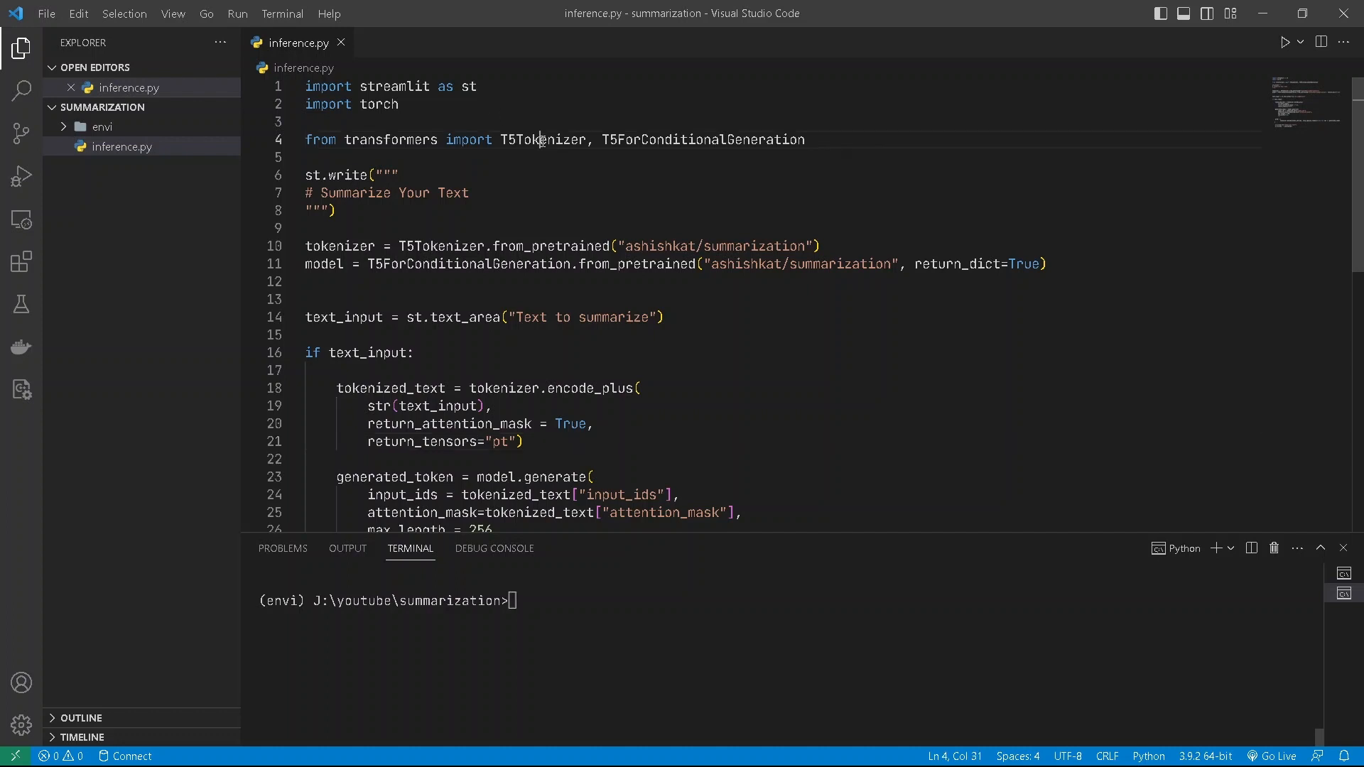
double_click(542, 140)
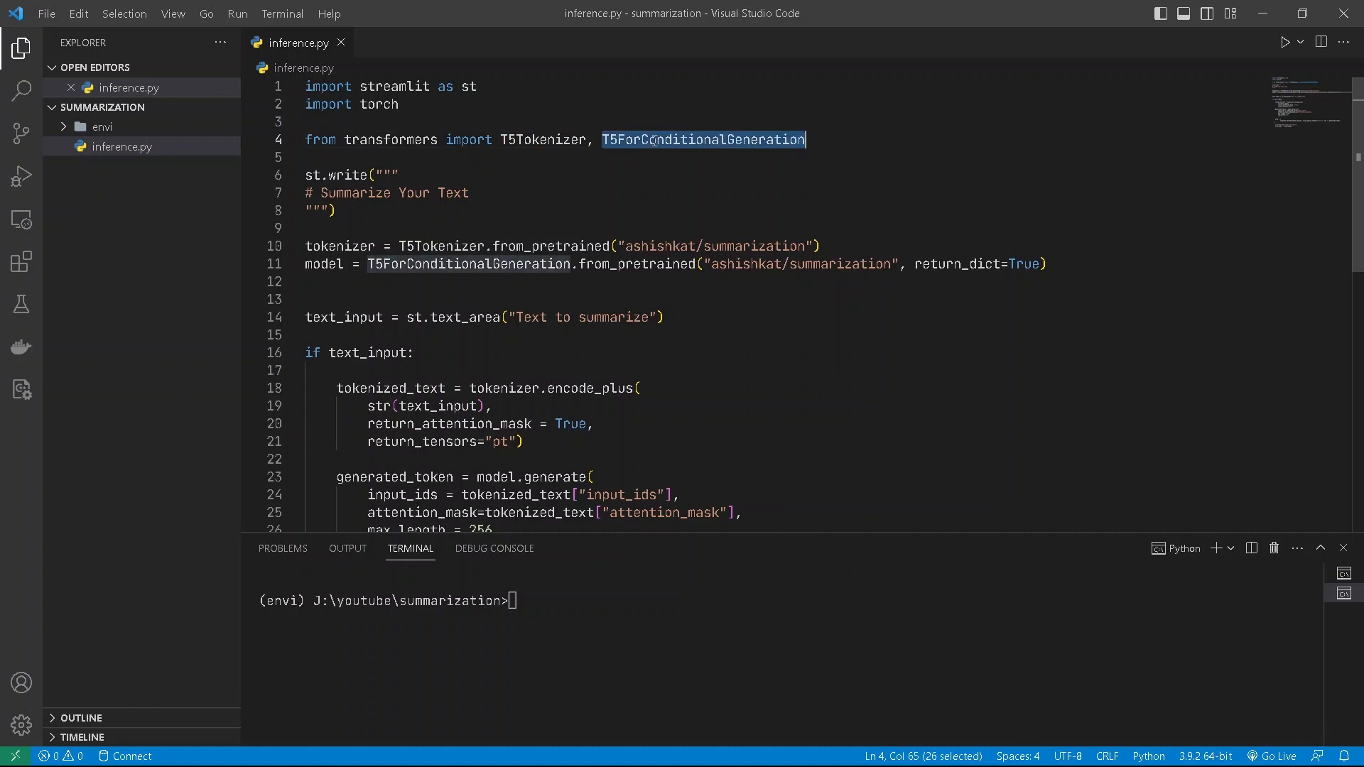
click(626, 289)
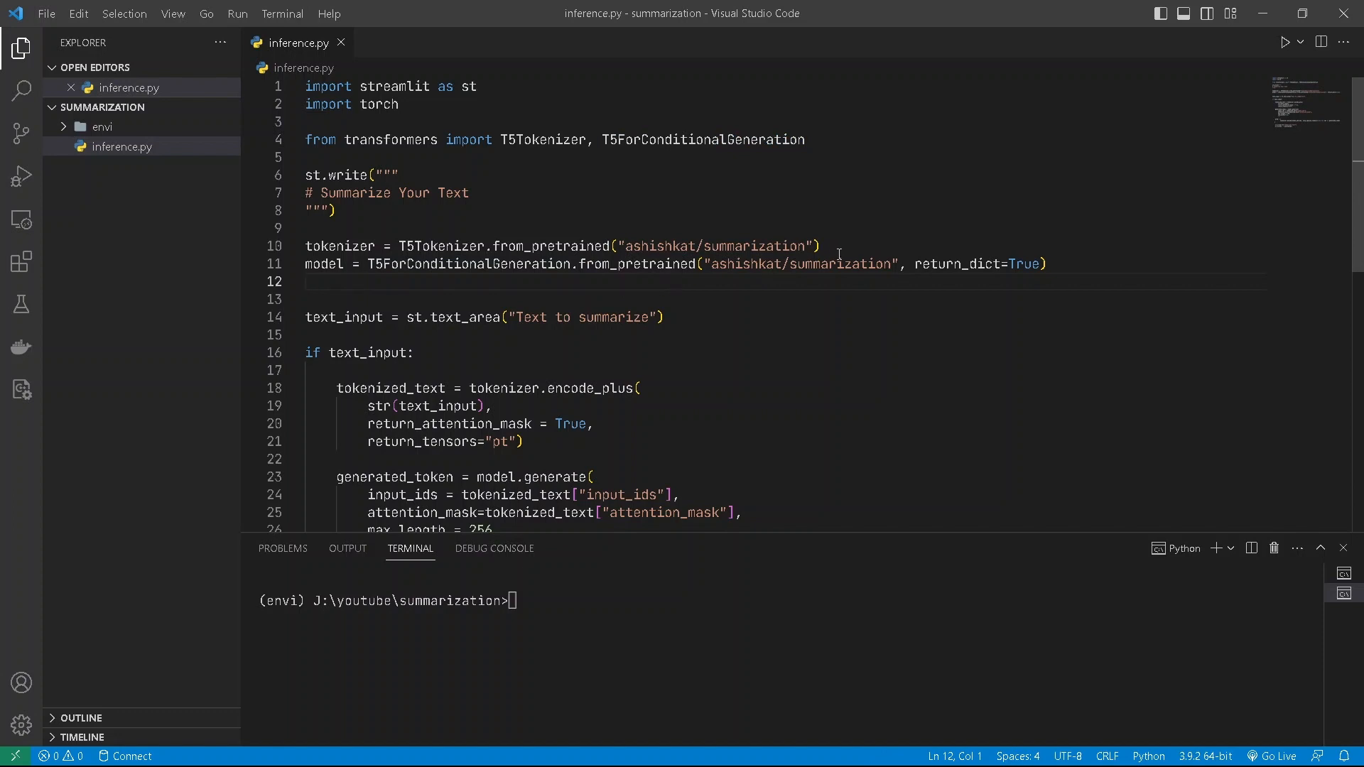
drag(629, 245, 807, 245)
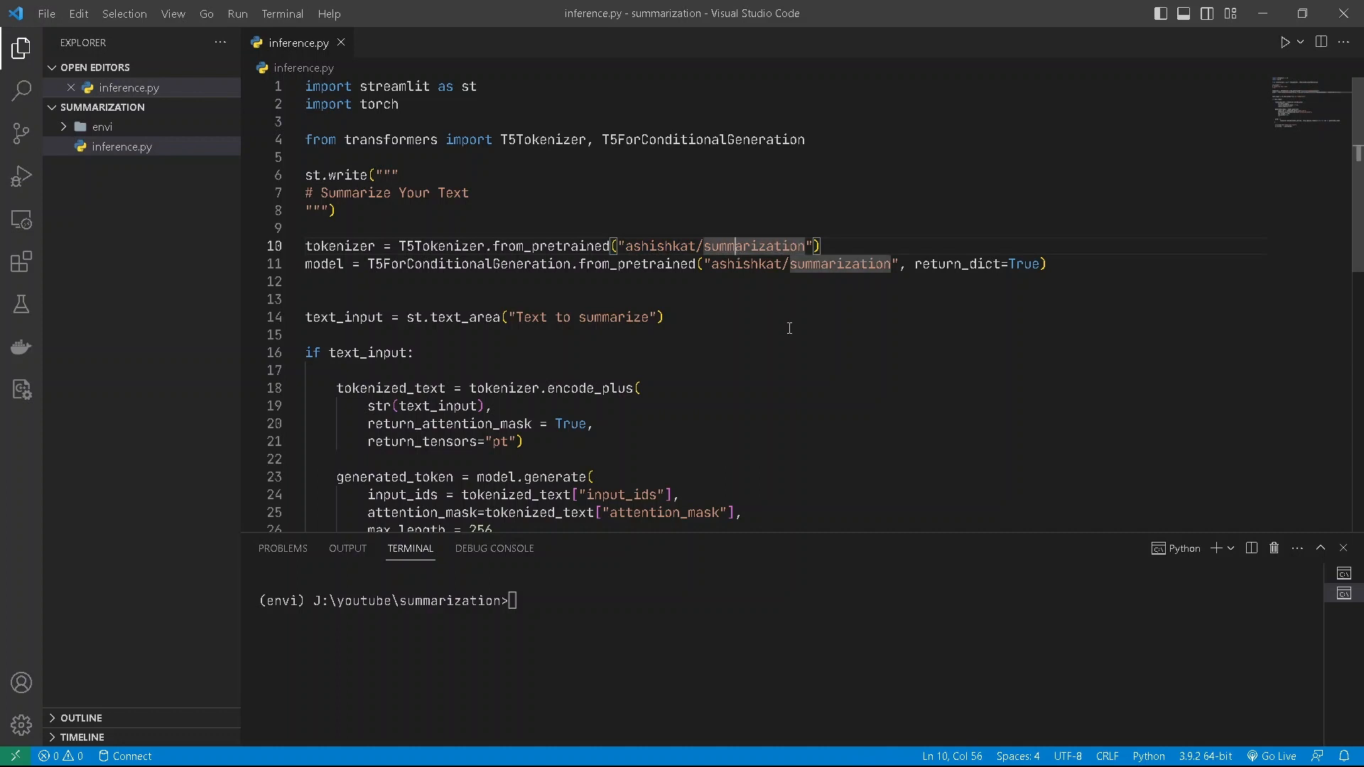
click(661, 318)
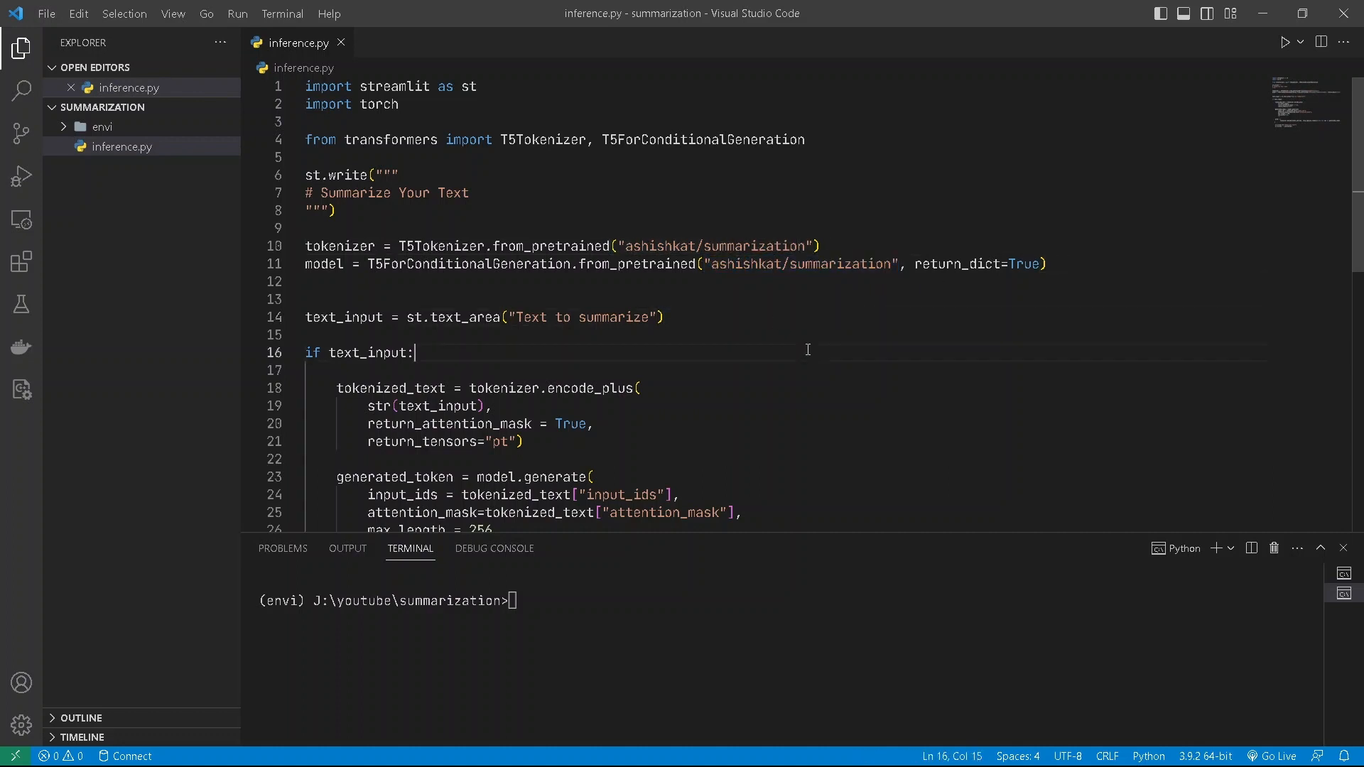
mouse_move(1025, 282)
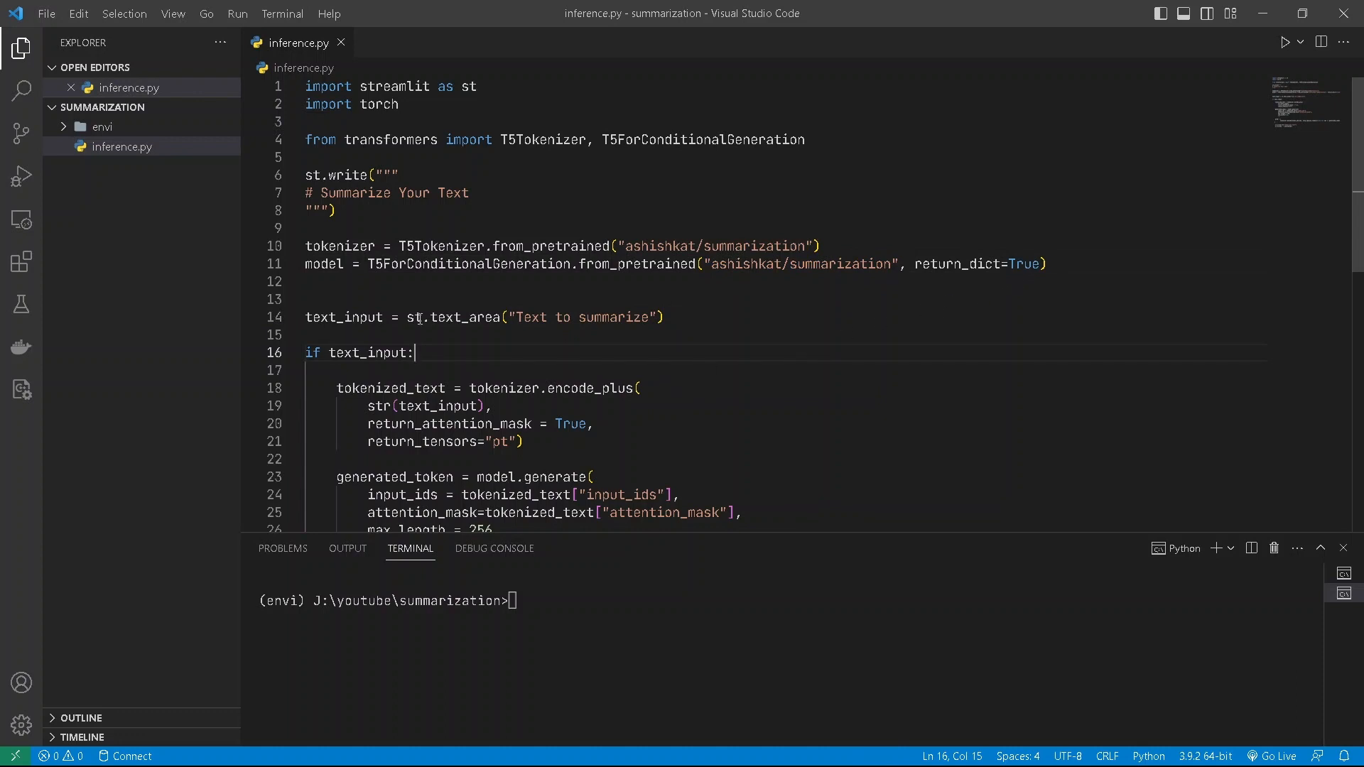
drag(442, 317, 663, 317)
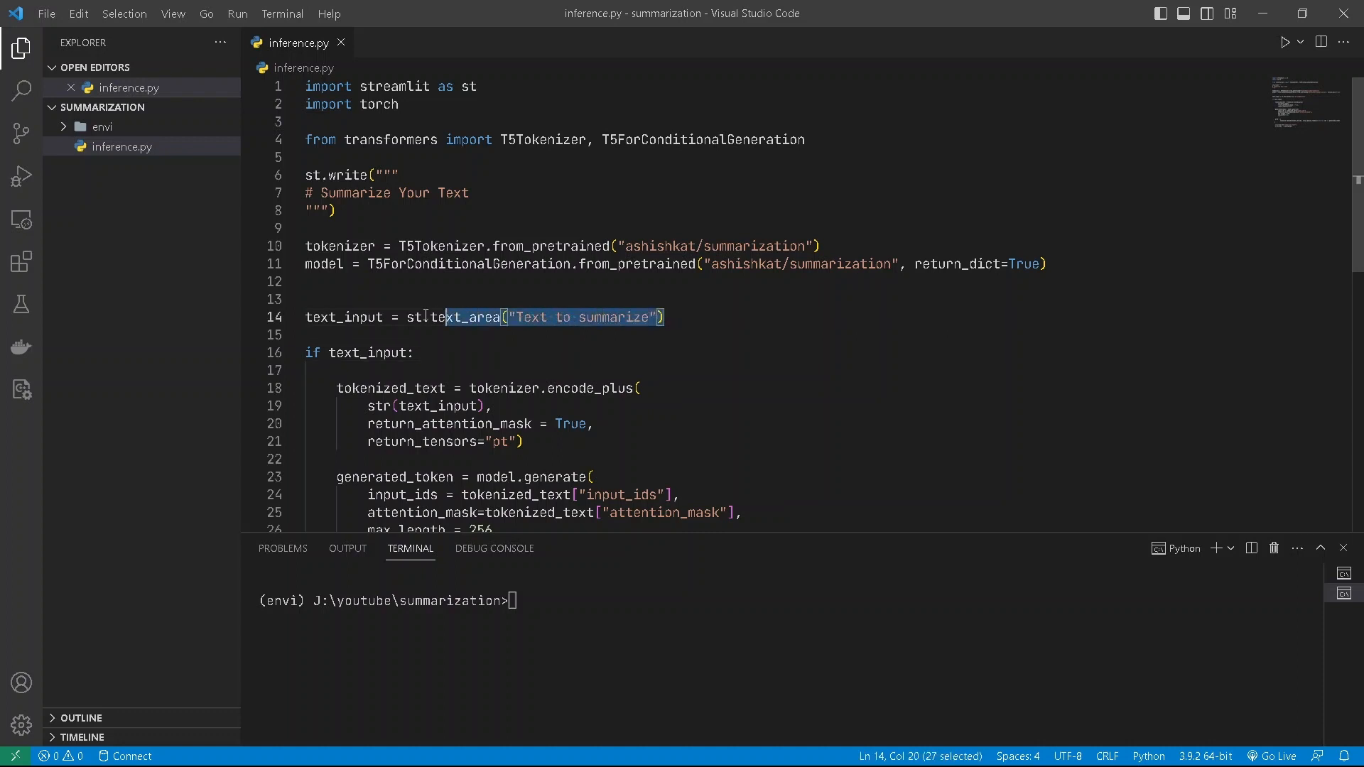
click(452, 349)
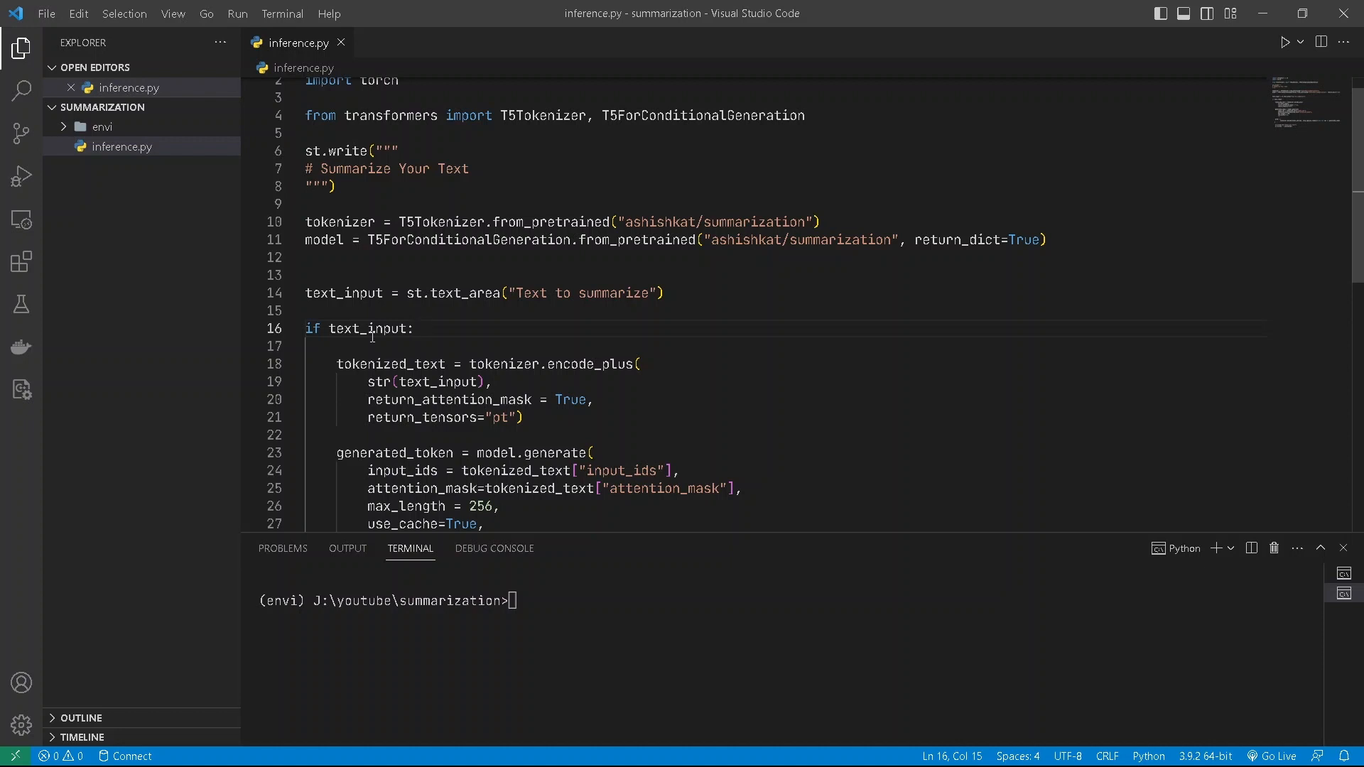
mouse_move(525, 378)
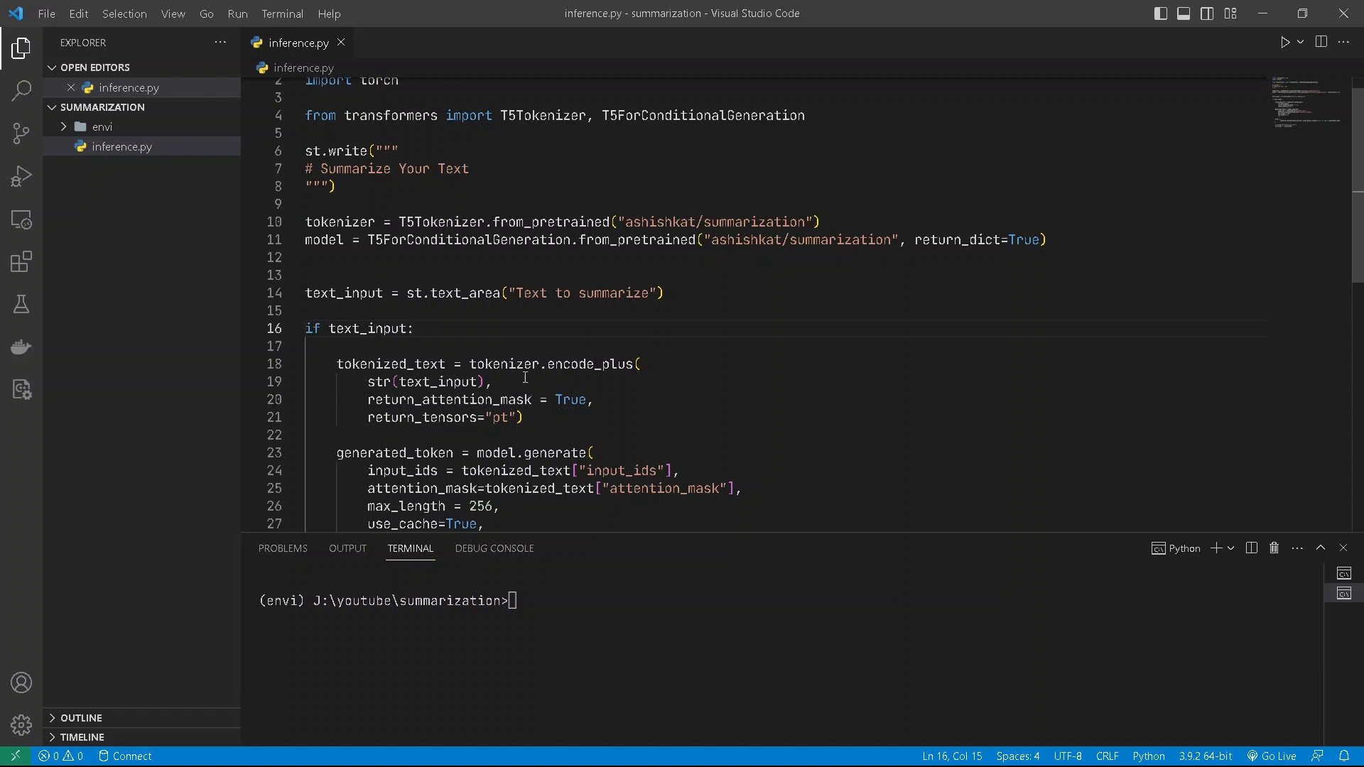
mouse_move(500, 394)
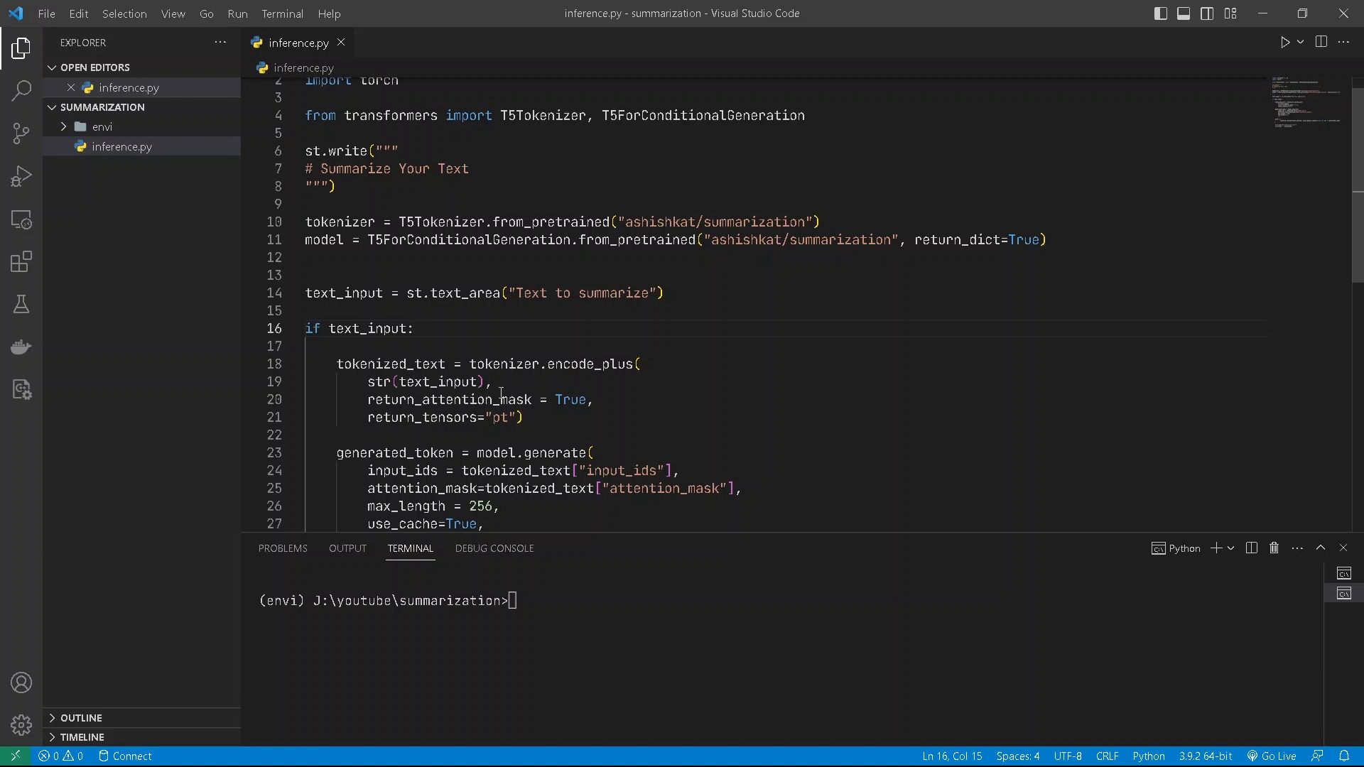
drag(492, 380, 368, 399)
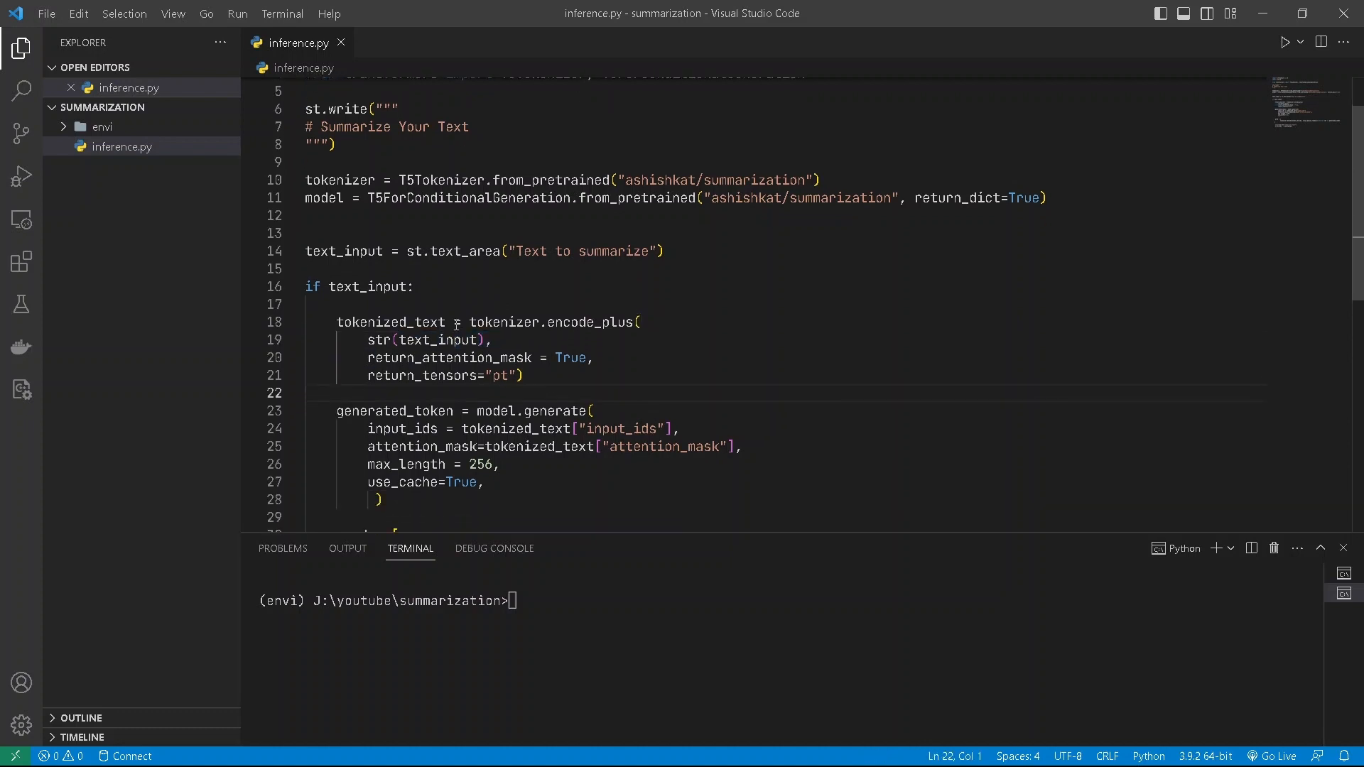
mouse_move(489, 429)
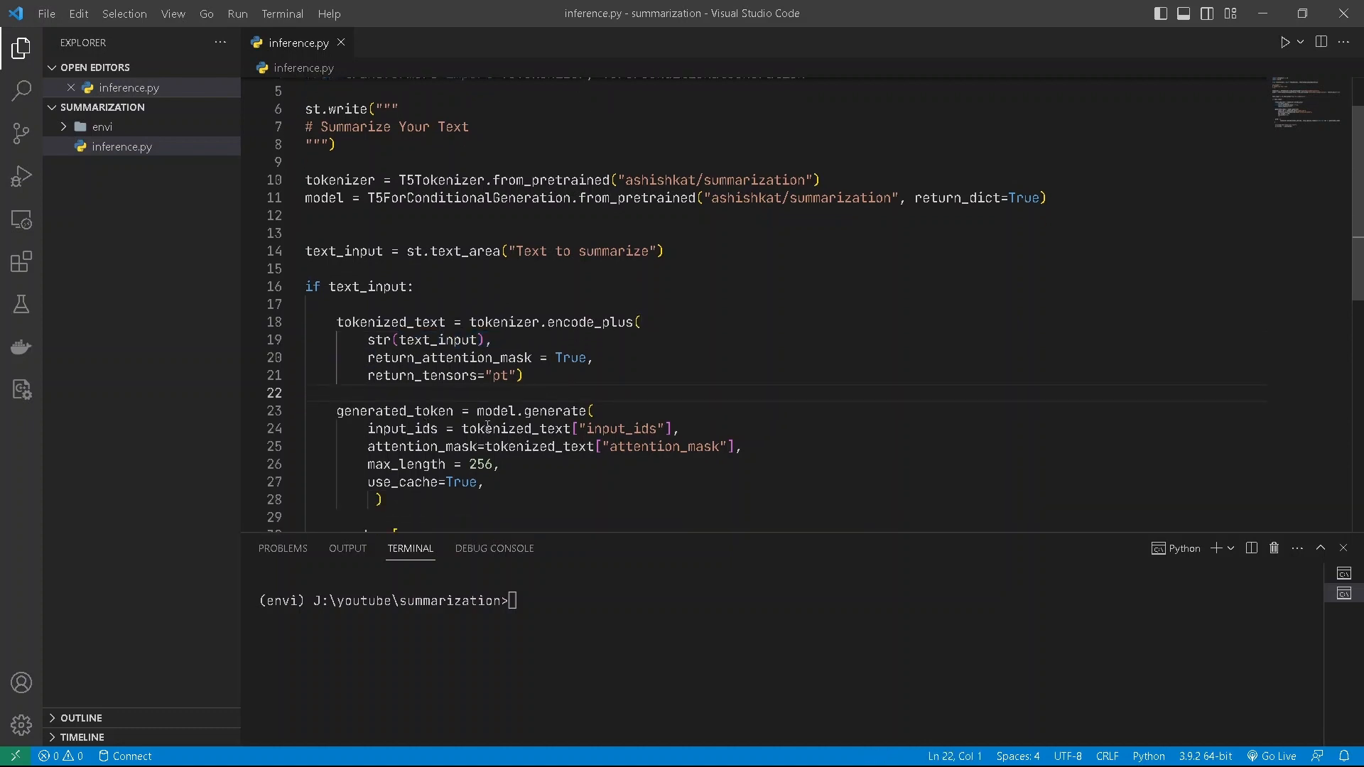
scroll(down, 3)
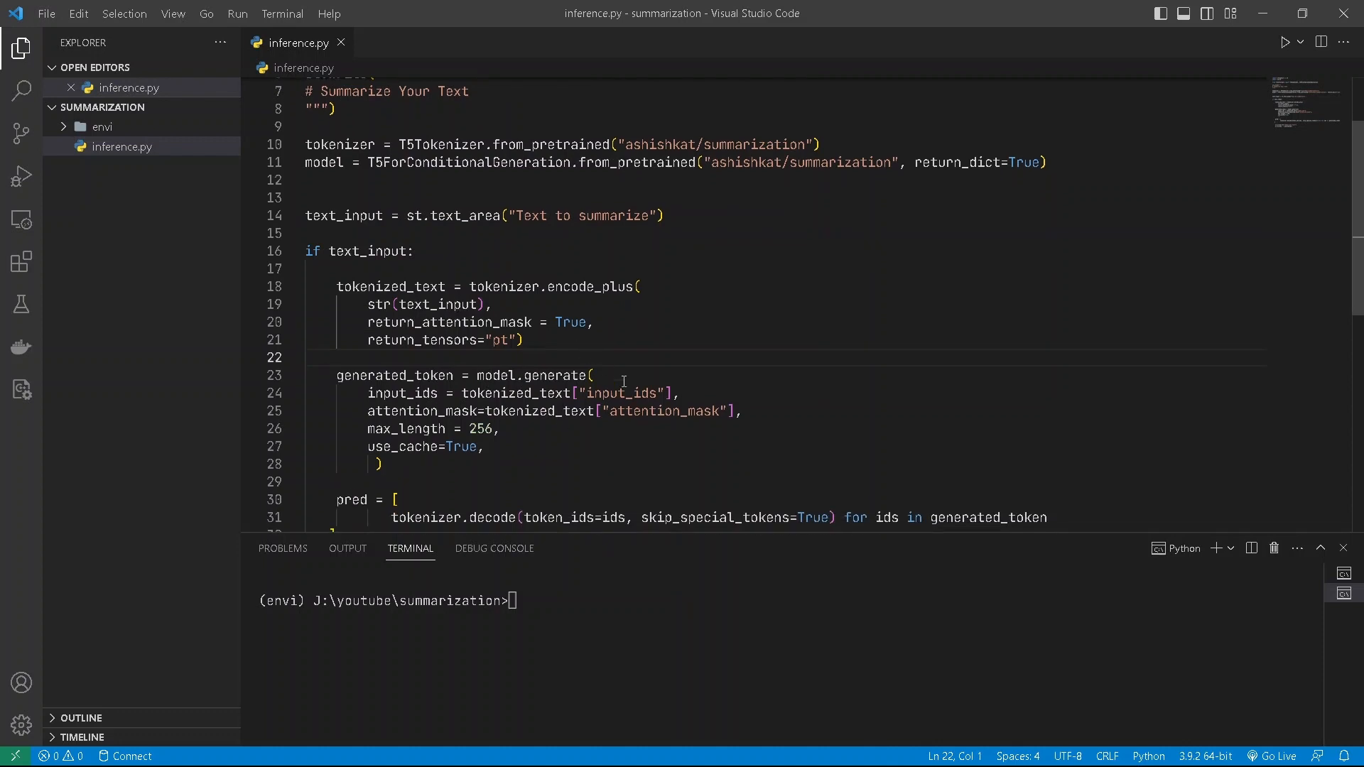
drag(562, 392, 678, 392)
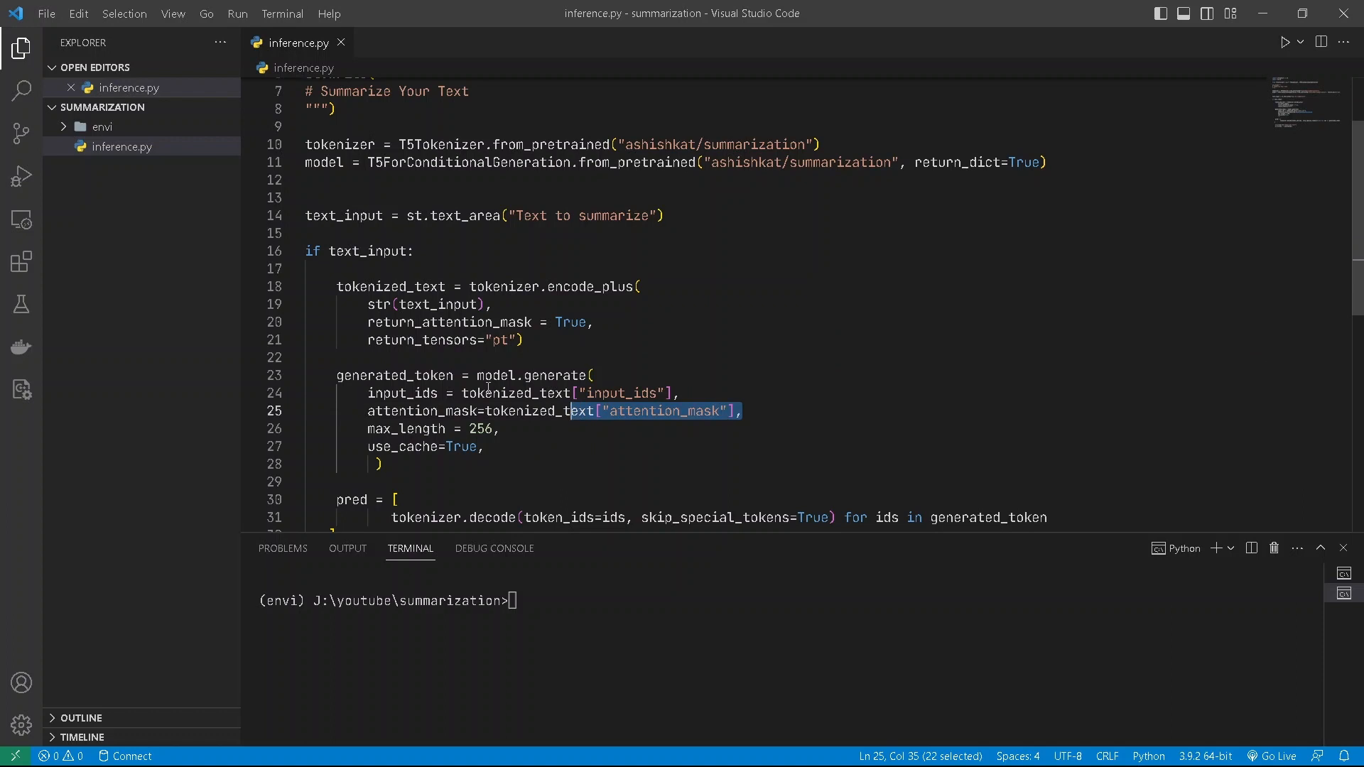
mouse_move(498, 395)
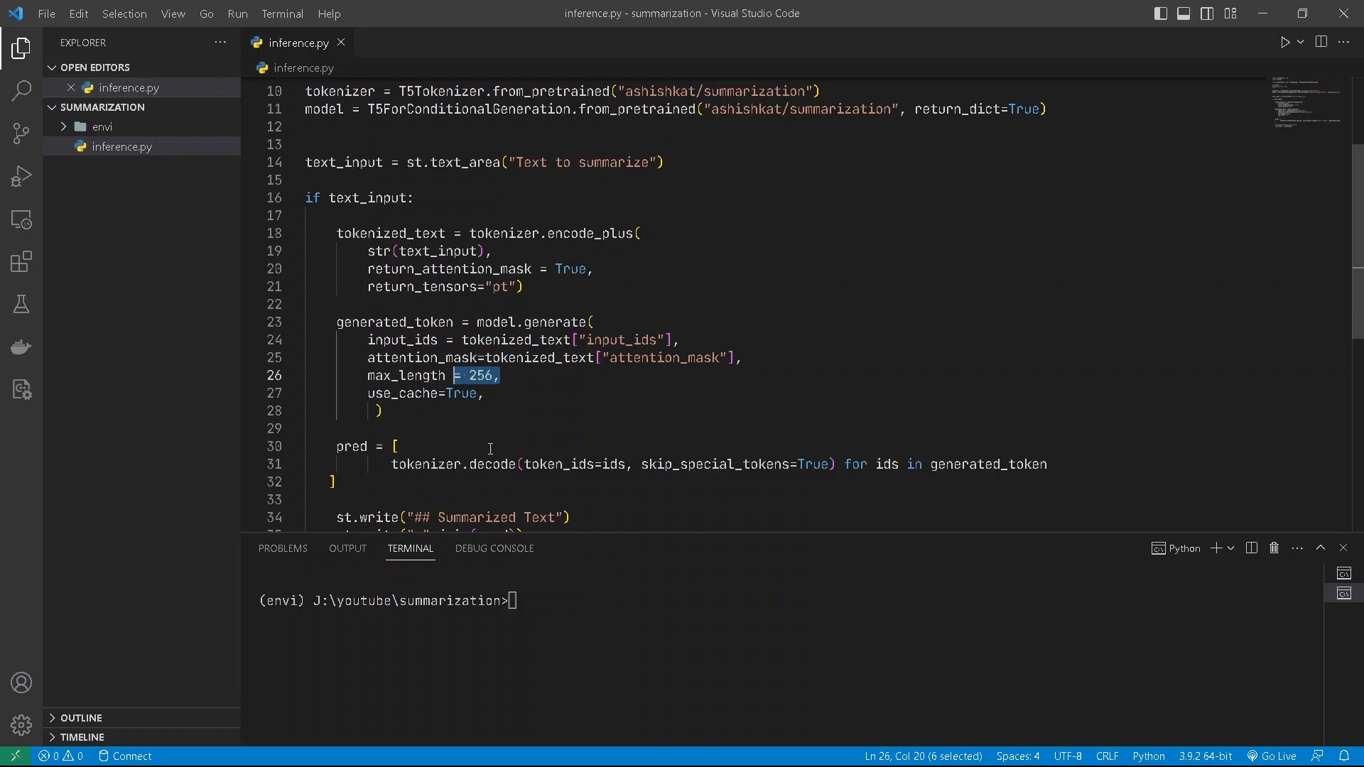
scroll(down, 3)
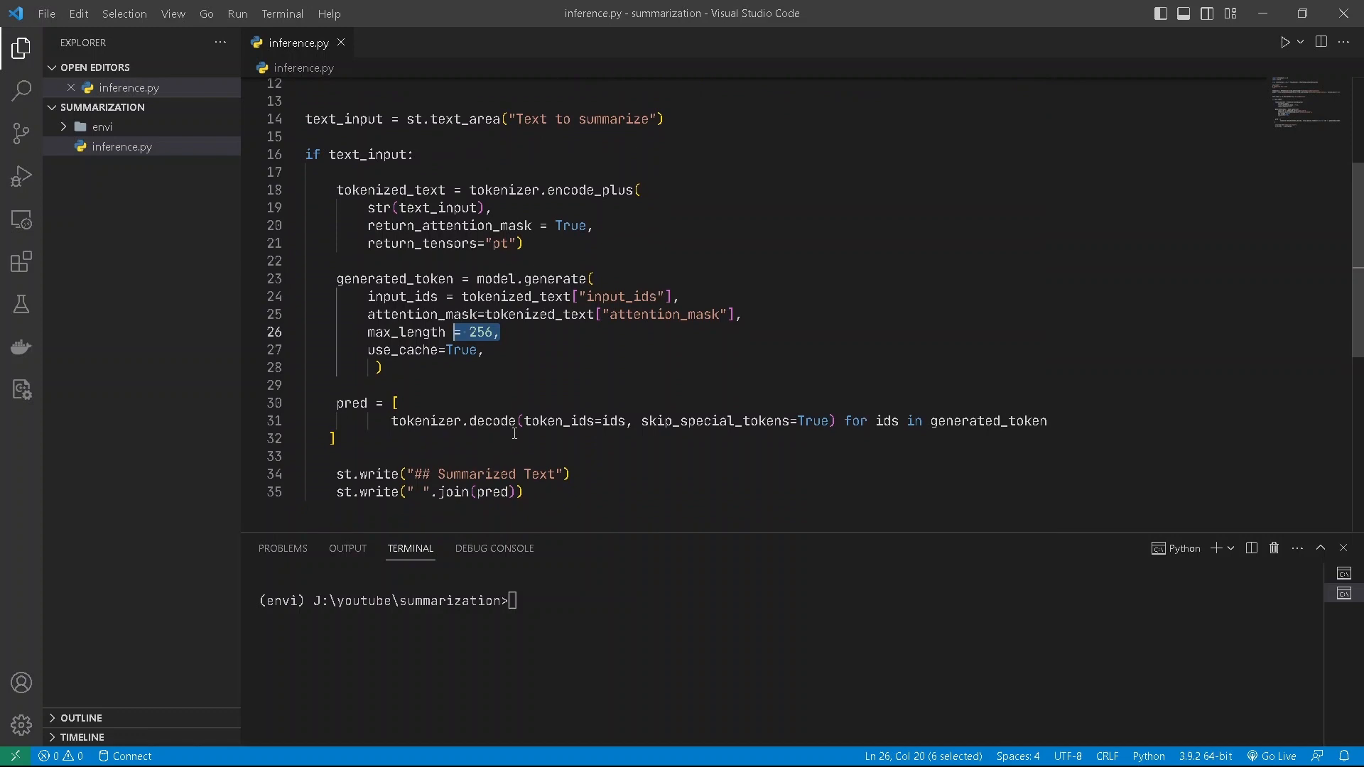
double_click(394, 278)
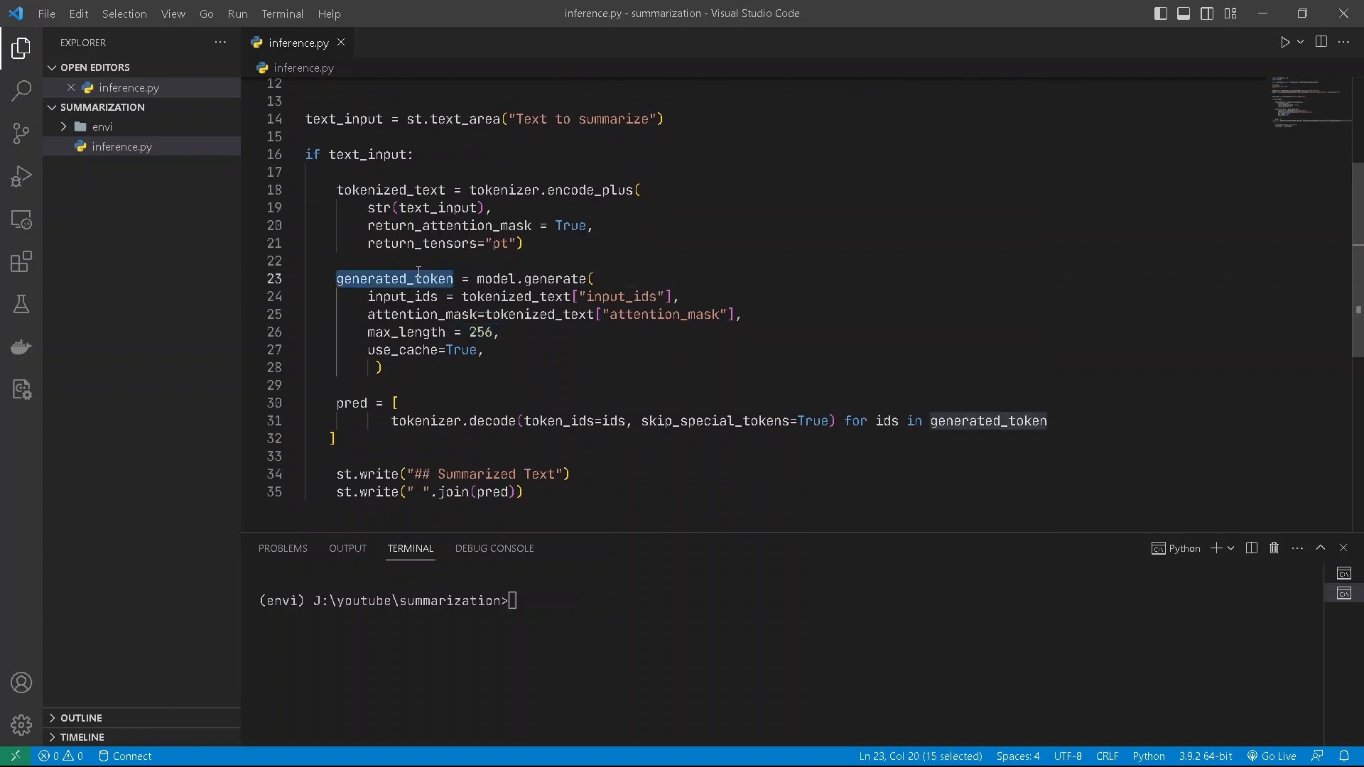
mouse_move(537, 444)
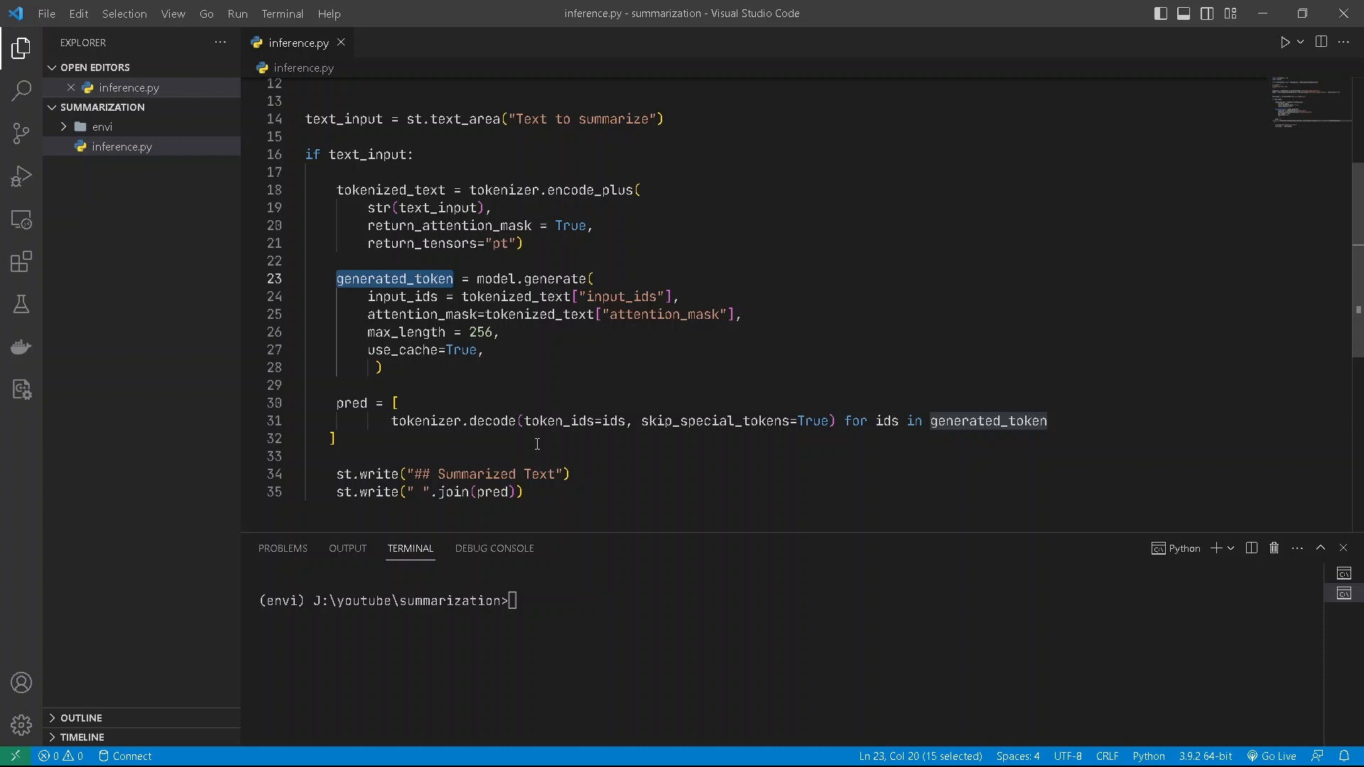
click(1044, 422)
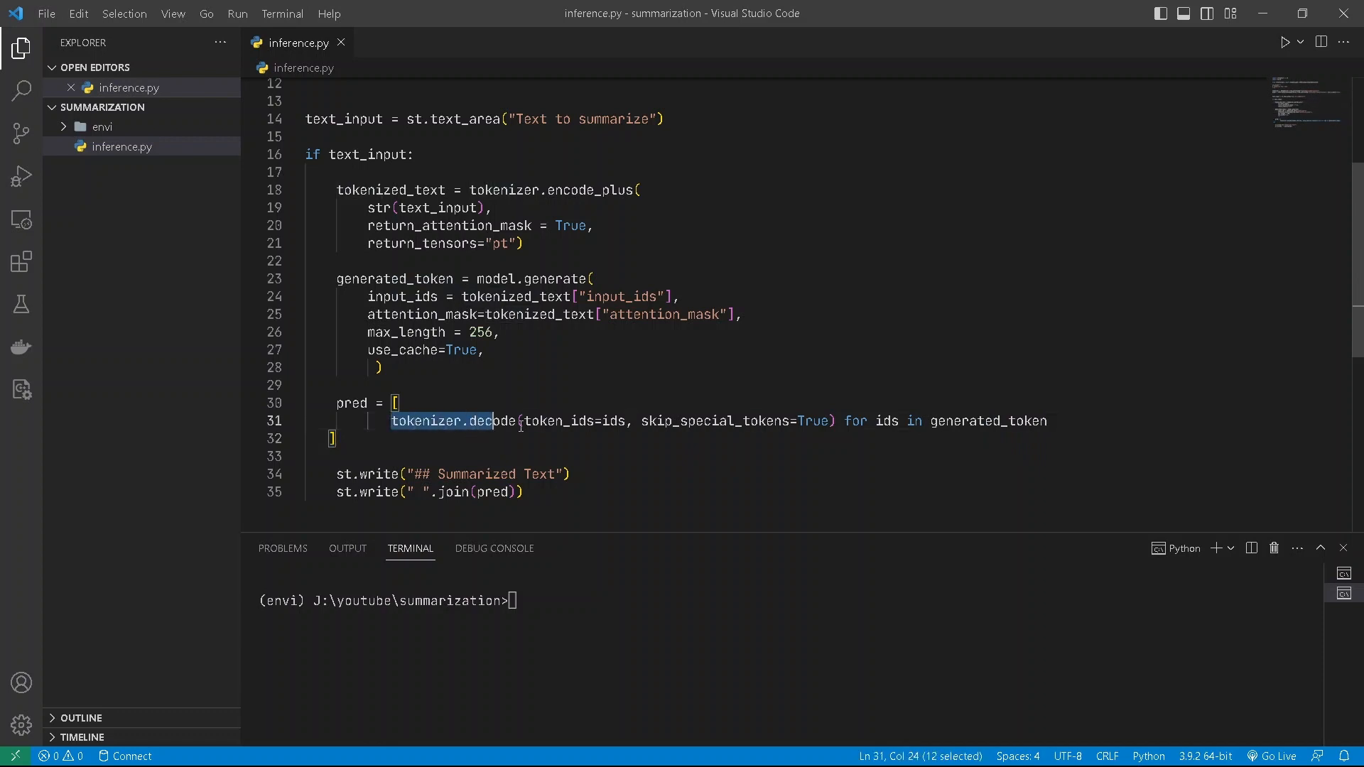
click(505, 439)
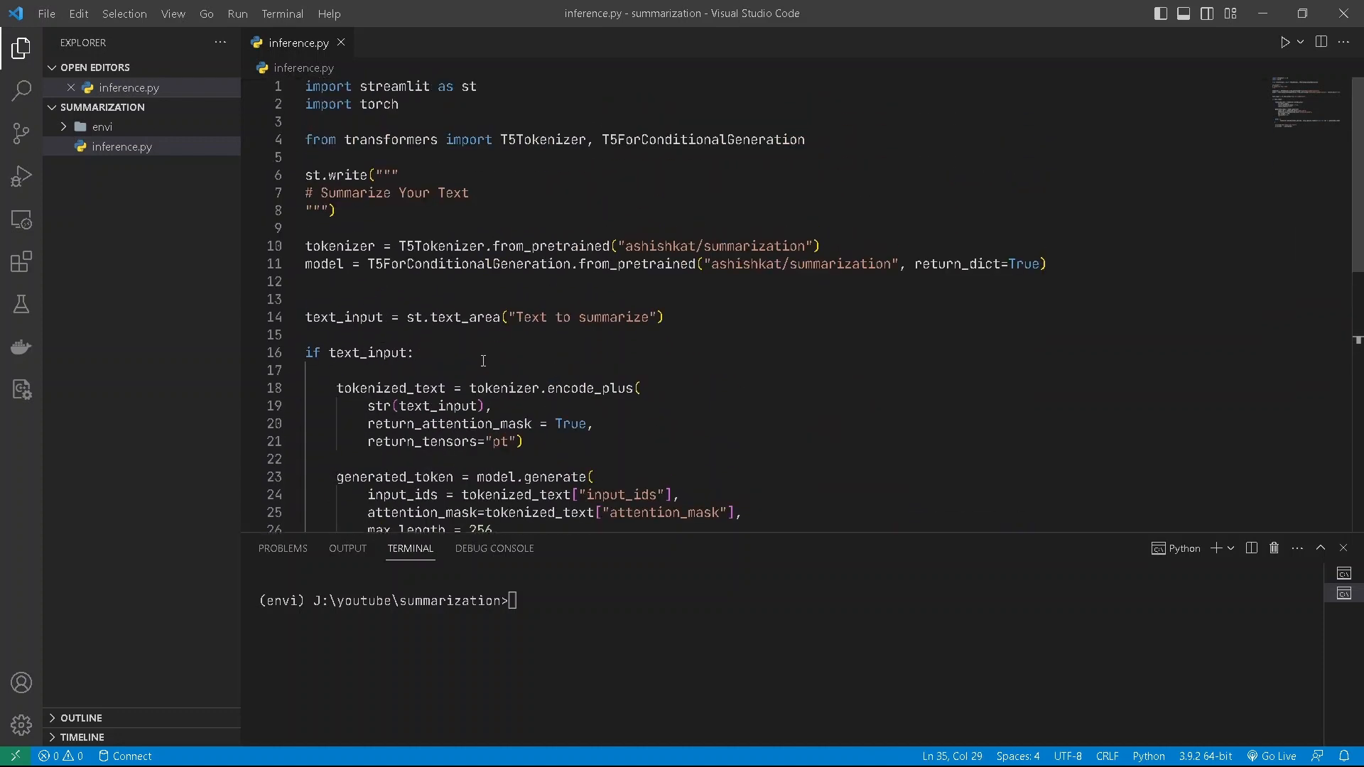
mouse_move(131, 152)
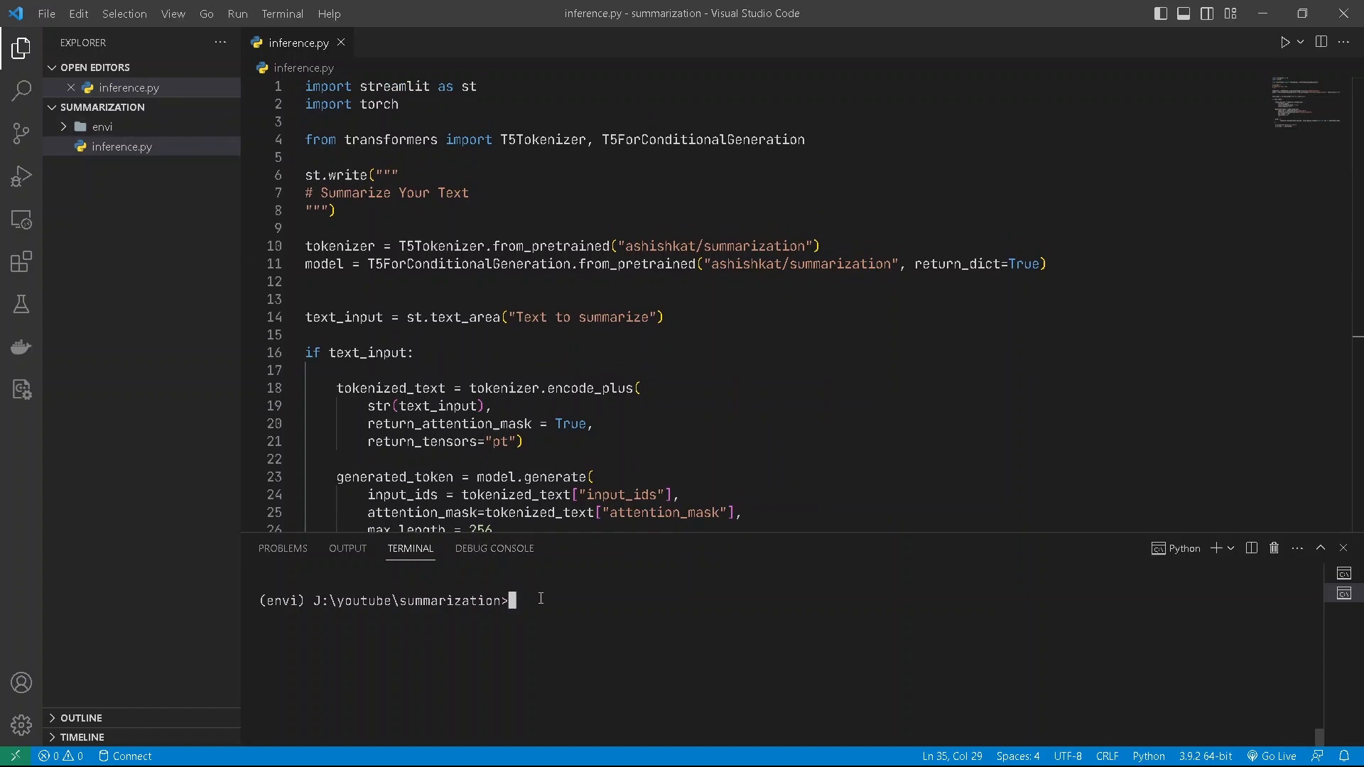
Step: Launch the app by running 'streamlit run inference.py' in the terminal
text(s)
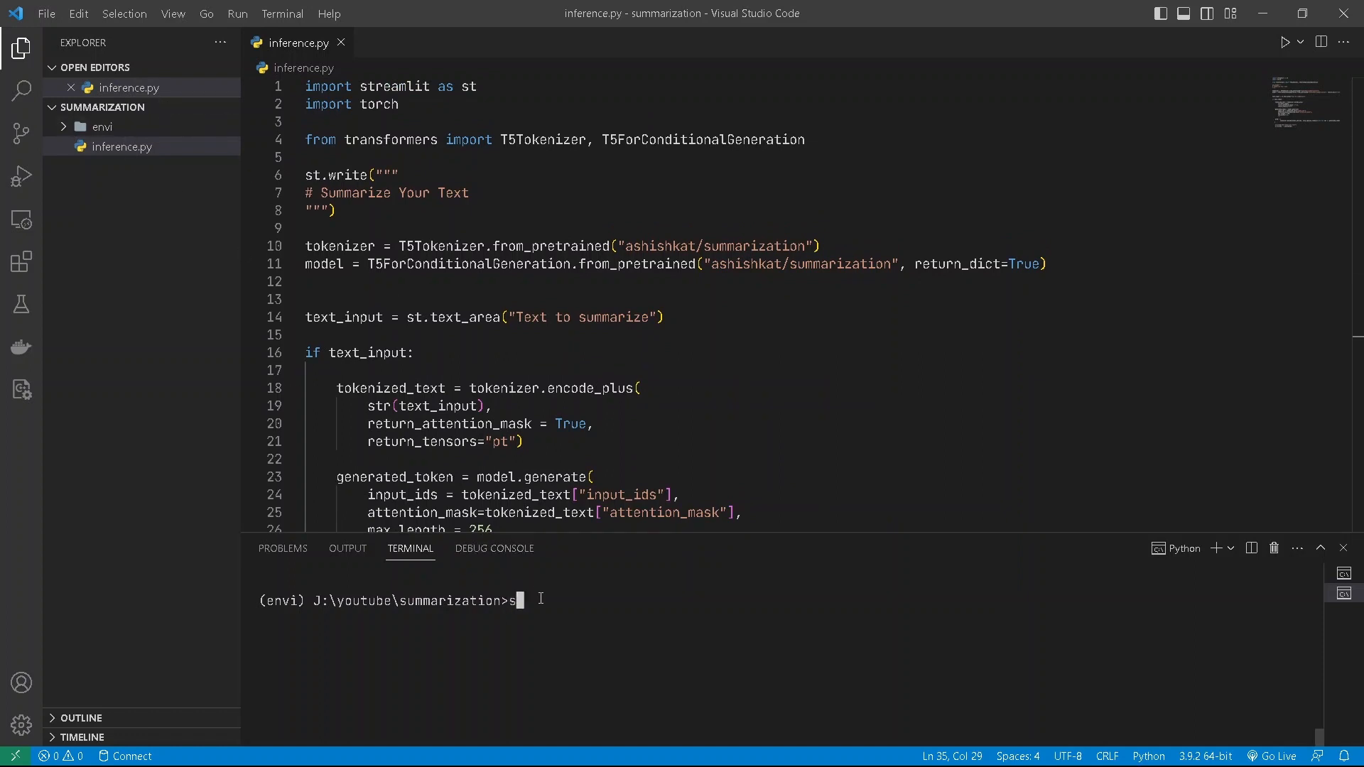
text(treamlit run)
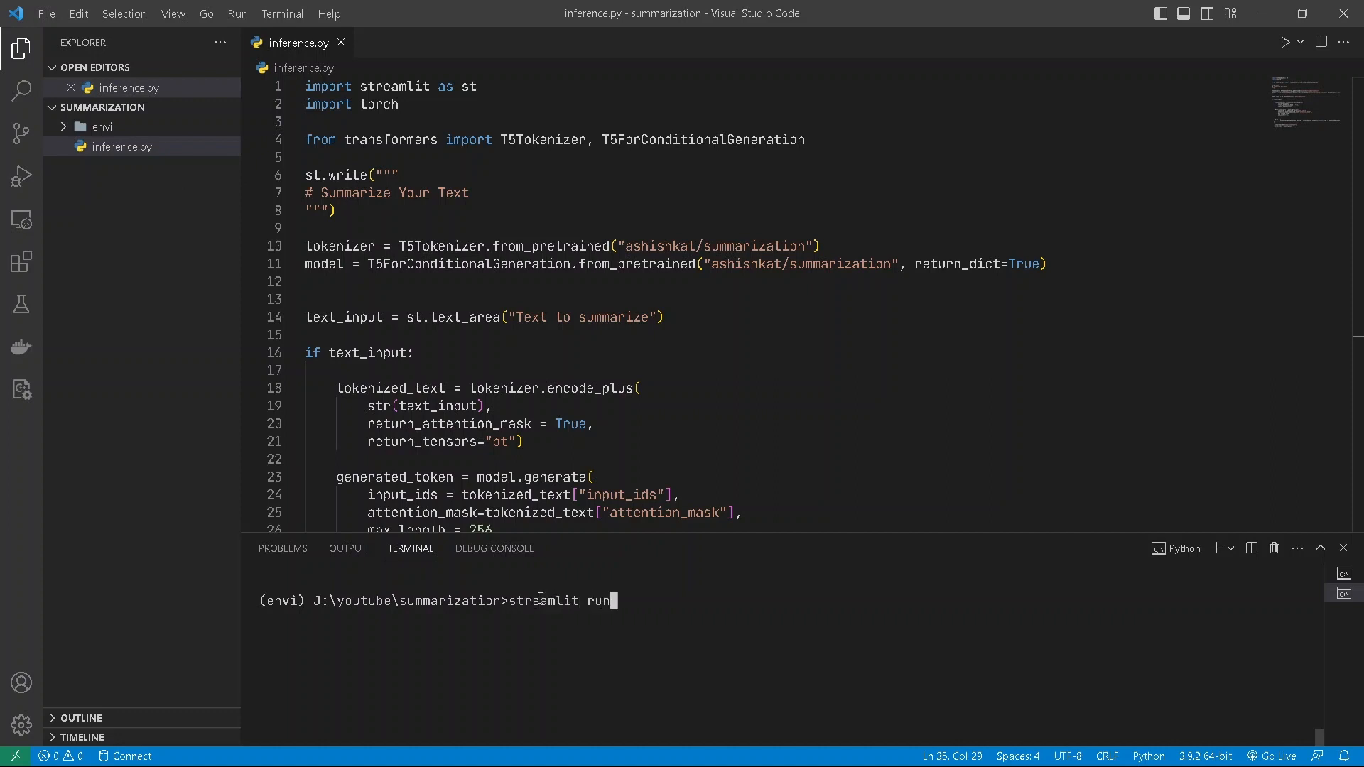
text(inferen)
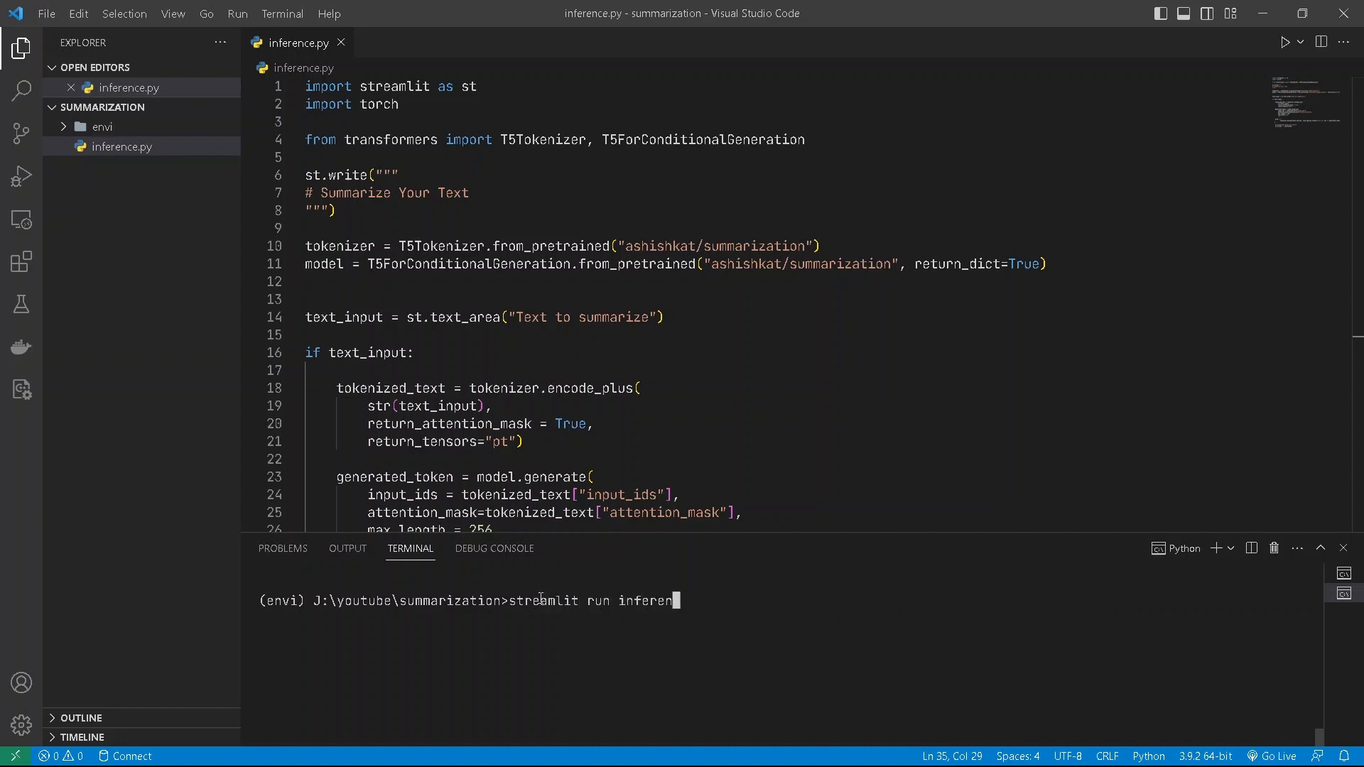
text(ce.py)
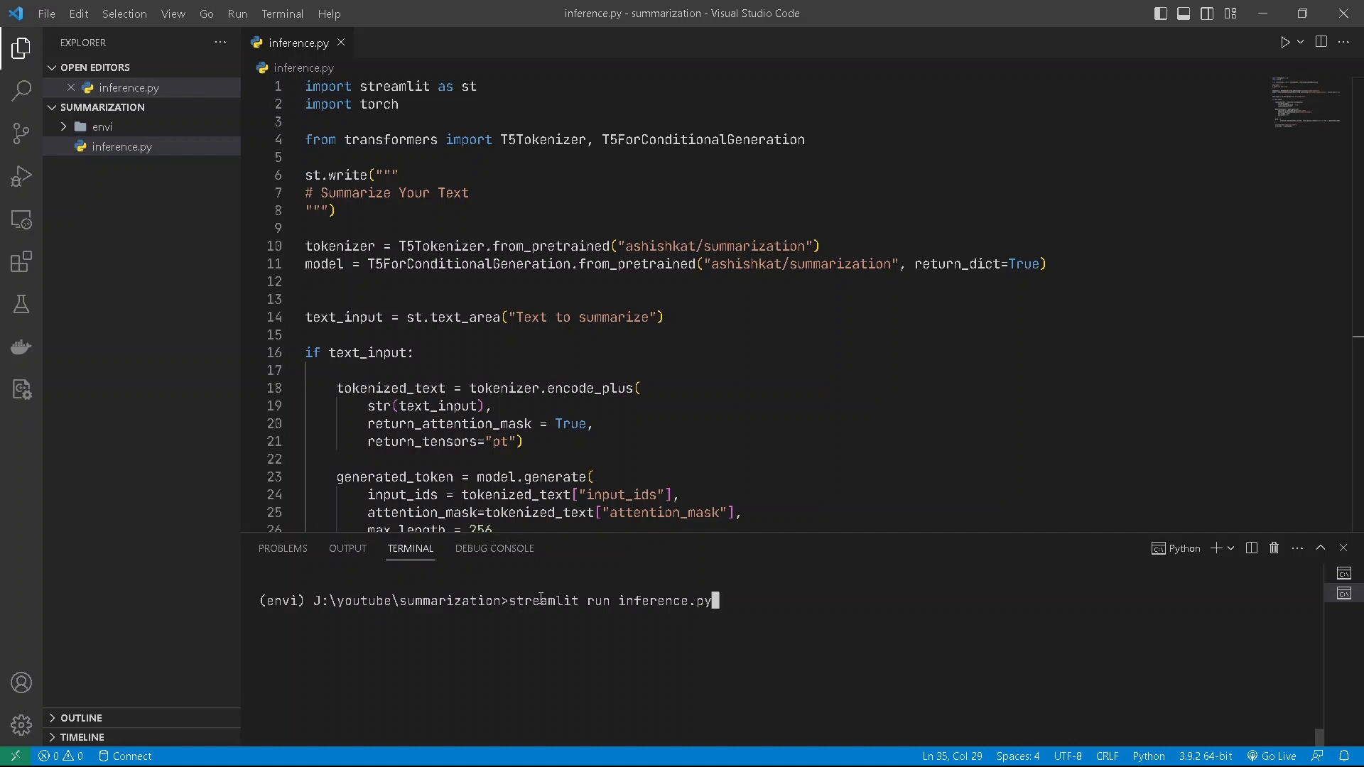
key(Enter)
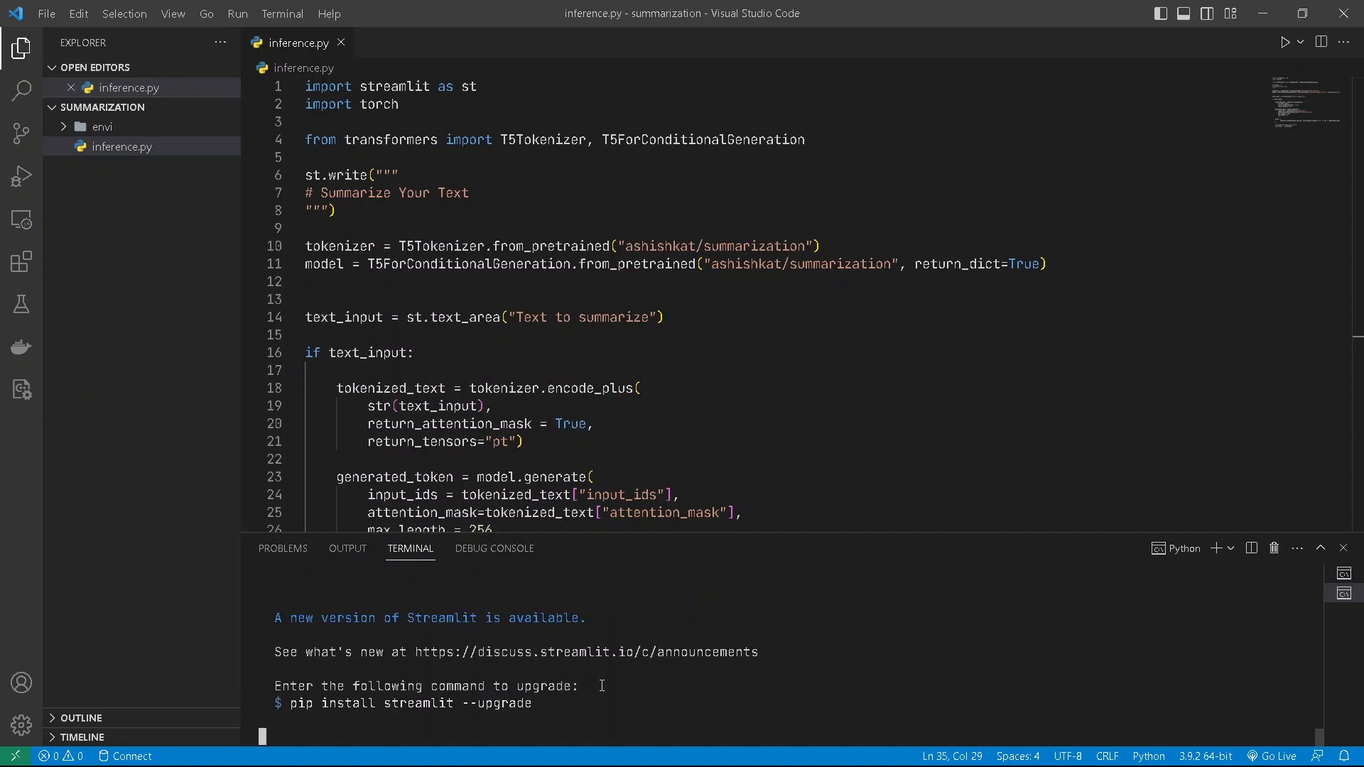